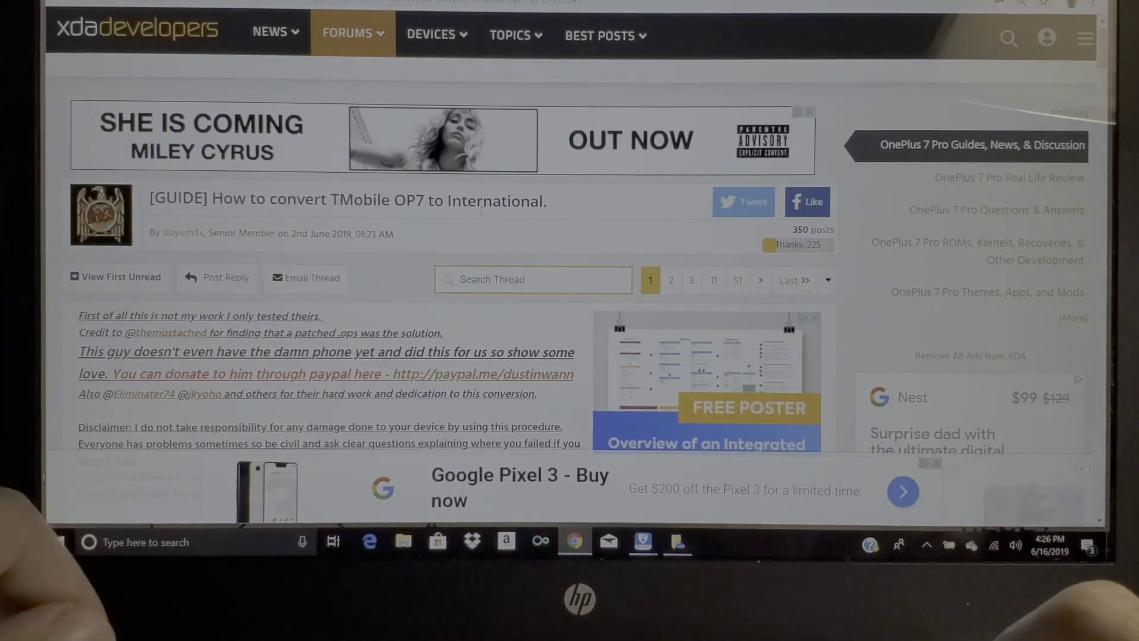
- Scroll through the XDA guide's steps 1–8, from archive downloads to bootloader unlocking
scroll("down", 3)
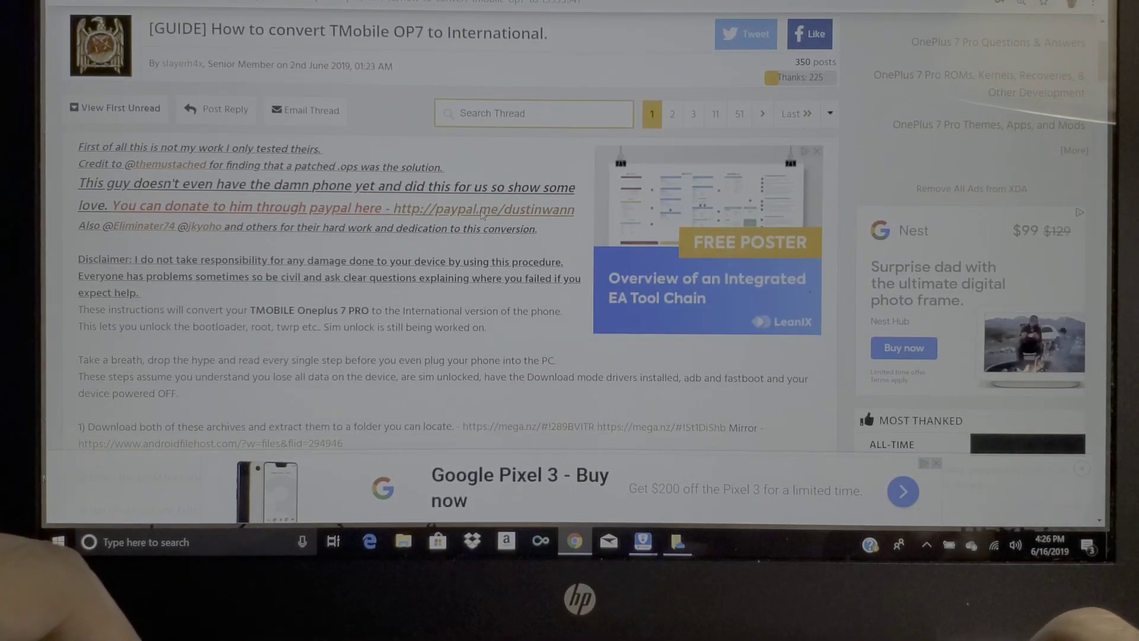
scroll("down", 3)
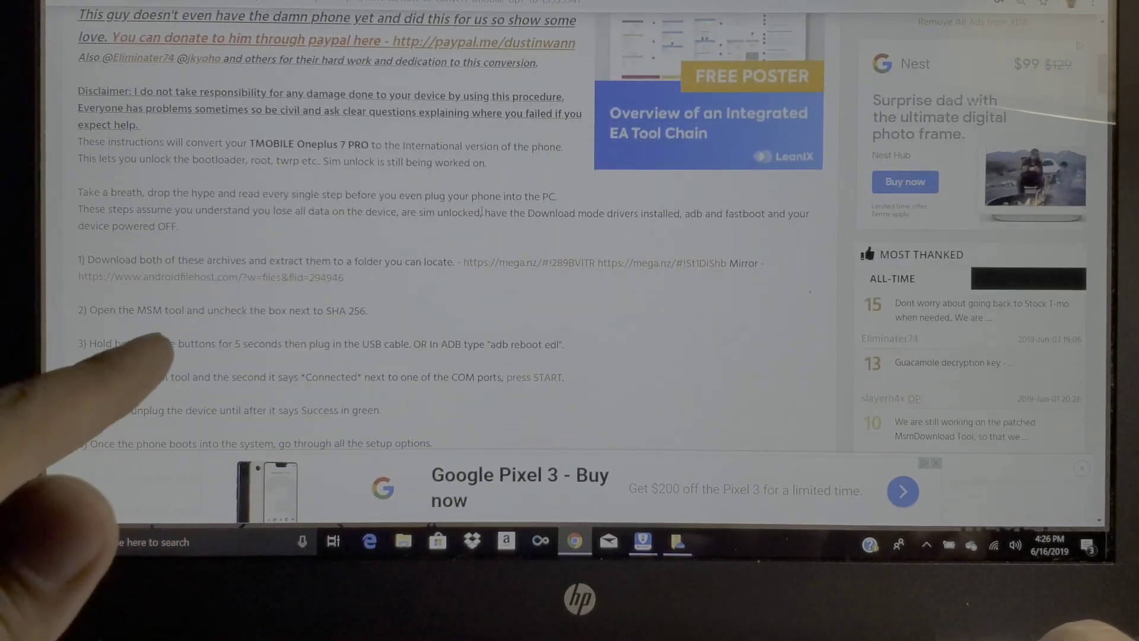
scroll("down", 3)
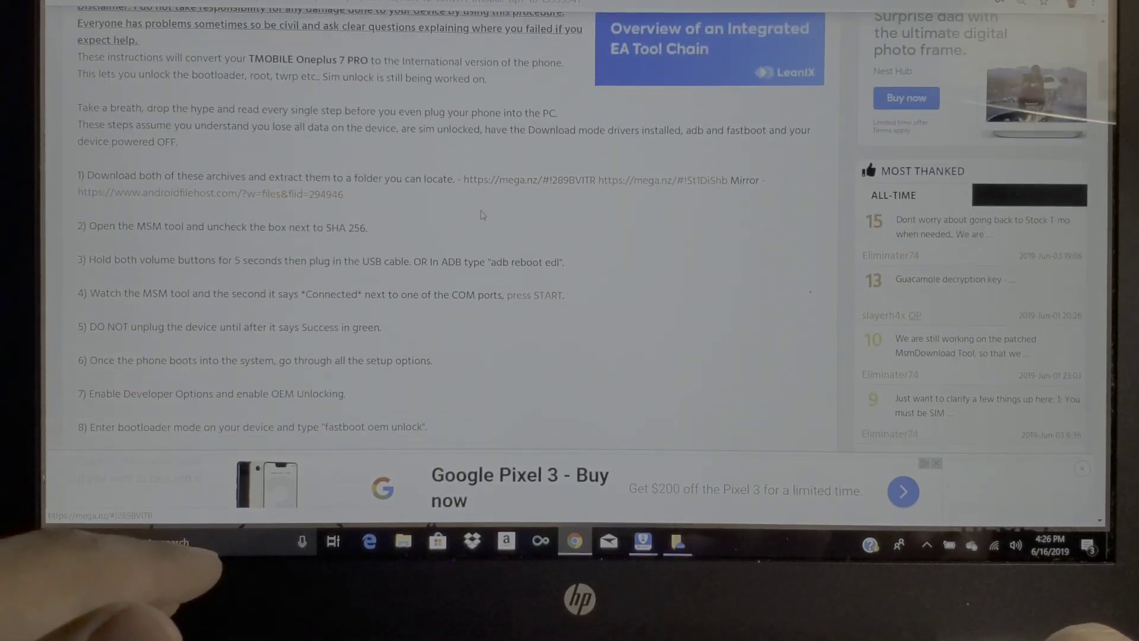
scroll("down", 3)
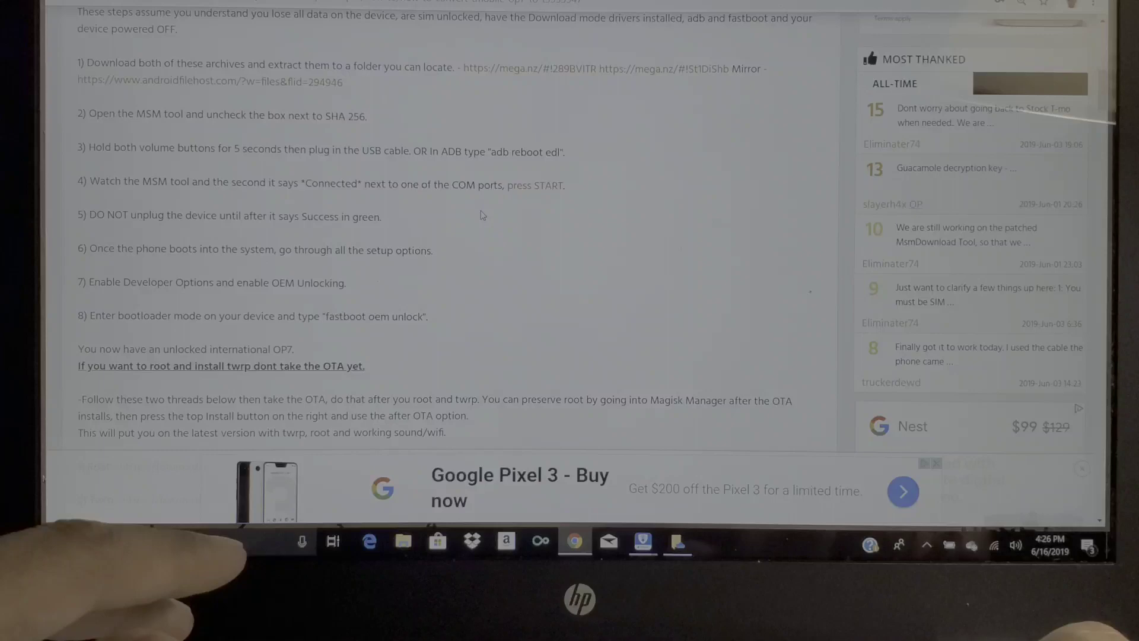
scroll("down", 3)
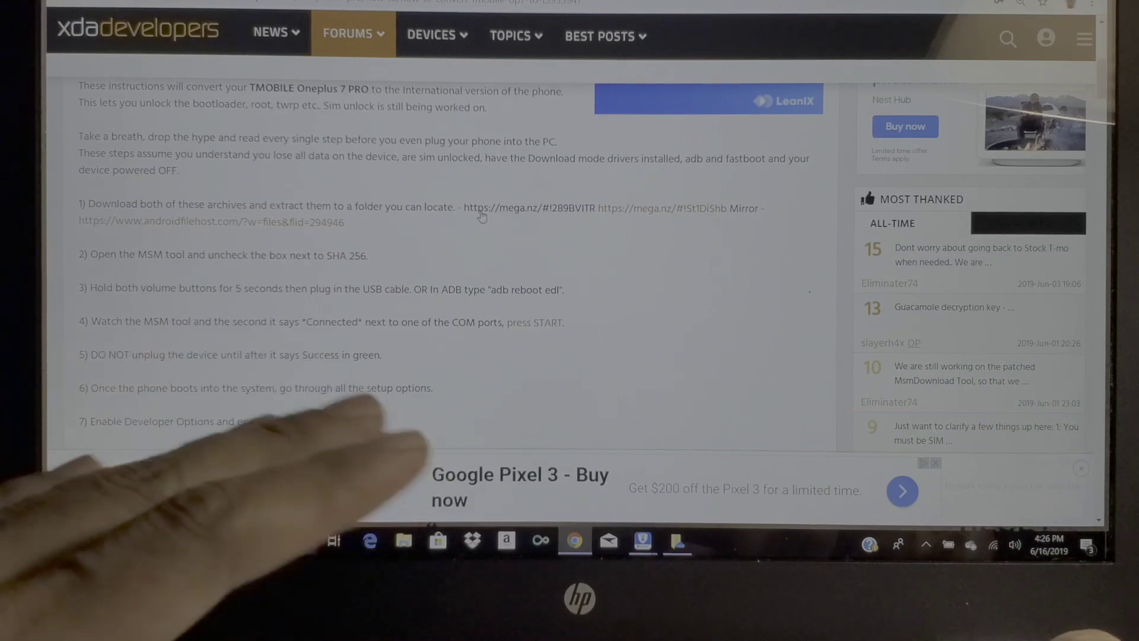
scroll("down", 3)
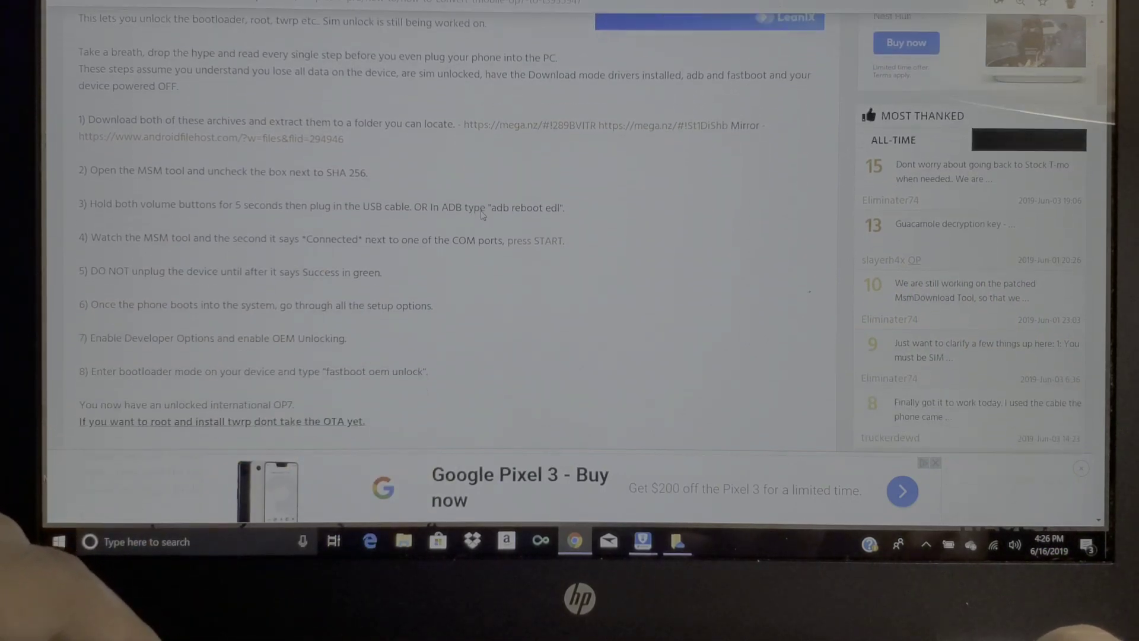
scroll("down", 3)
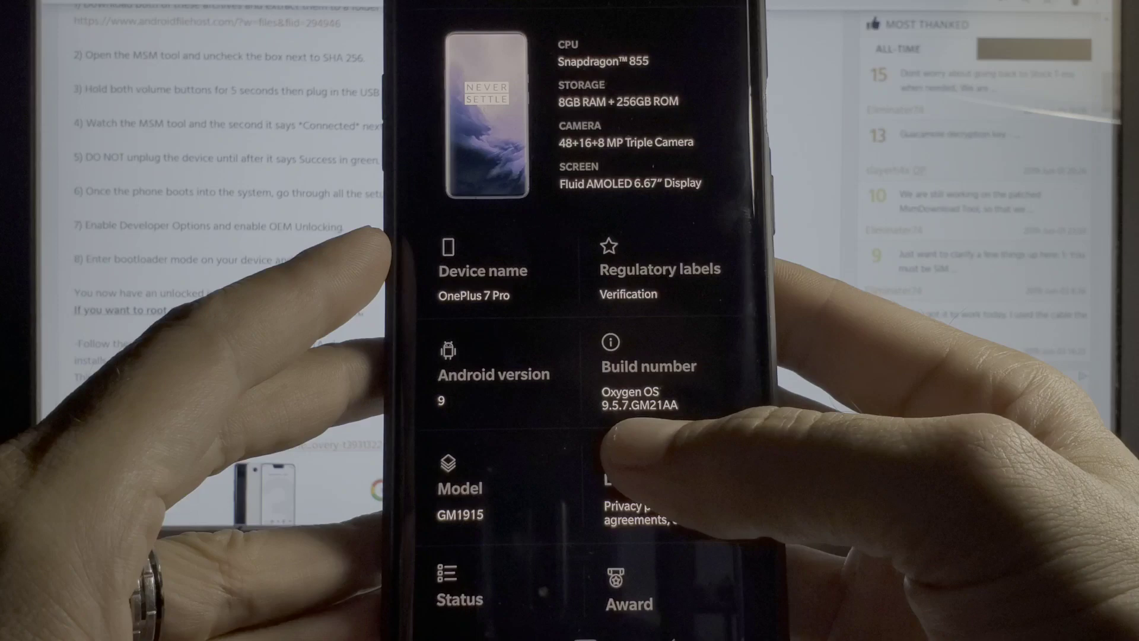
- Scroll the guide while the phone's About screen confirms model GM1915, build 9.5.7.GM21AA
scroll("down", 3)
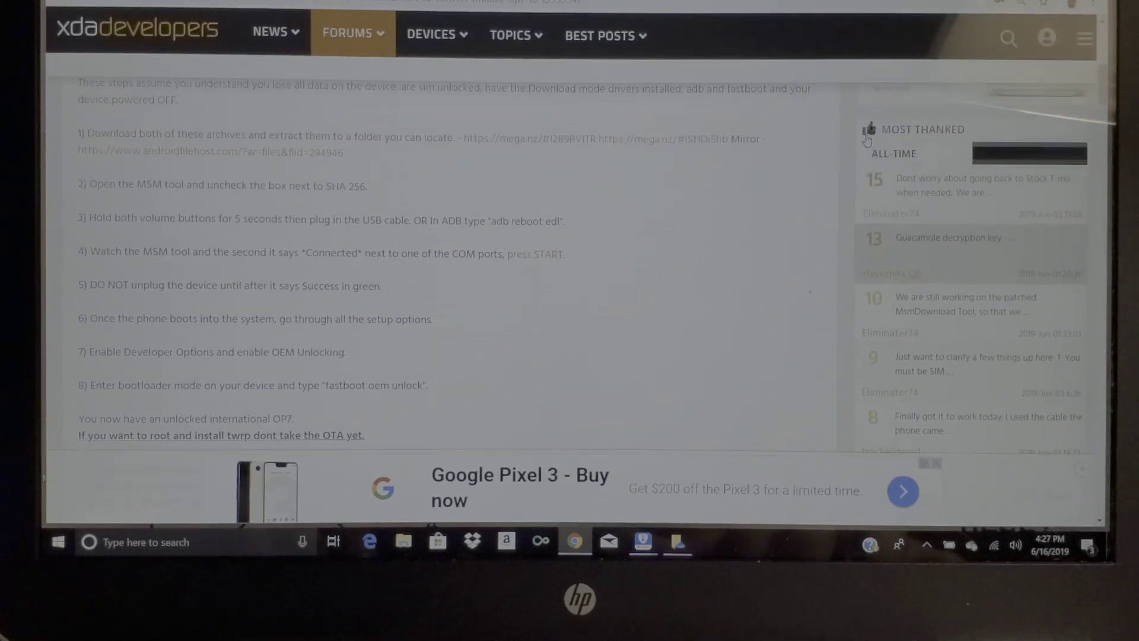
- Scroll back up to step 1's androidfilehost.com mirror link for OnePlus 7 Pro downloads
scroll("up", 3)
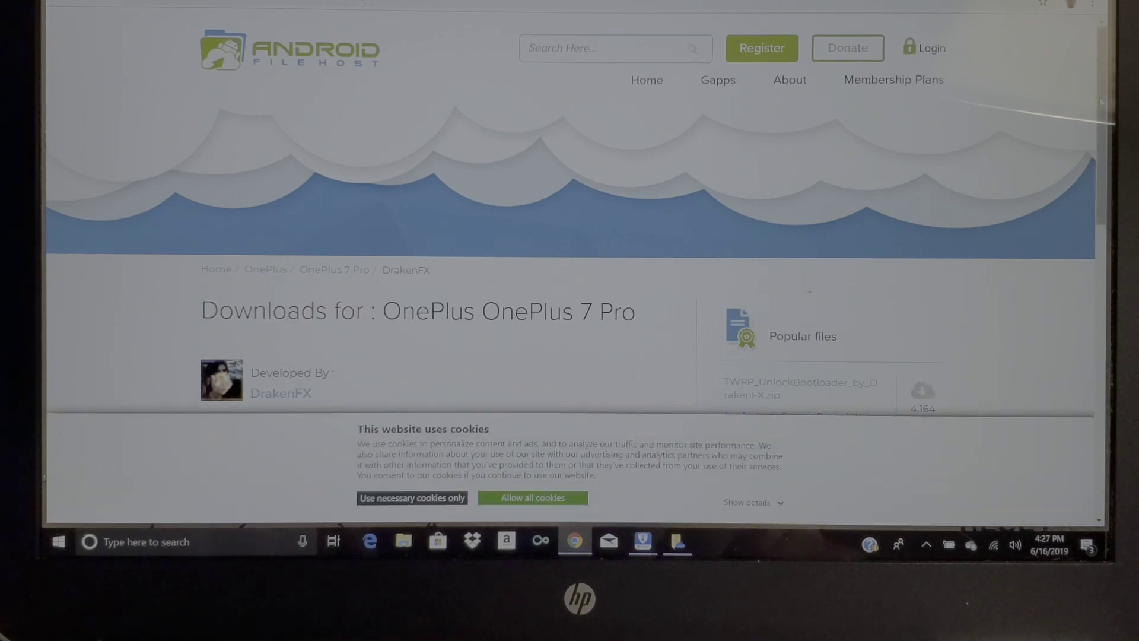
- Scroll AndroidFileHost down to TMO_2_INT's guacamole archive, L2 drivers and patched MsmDownloadTool
scroll("down", 3)
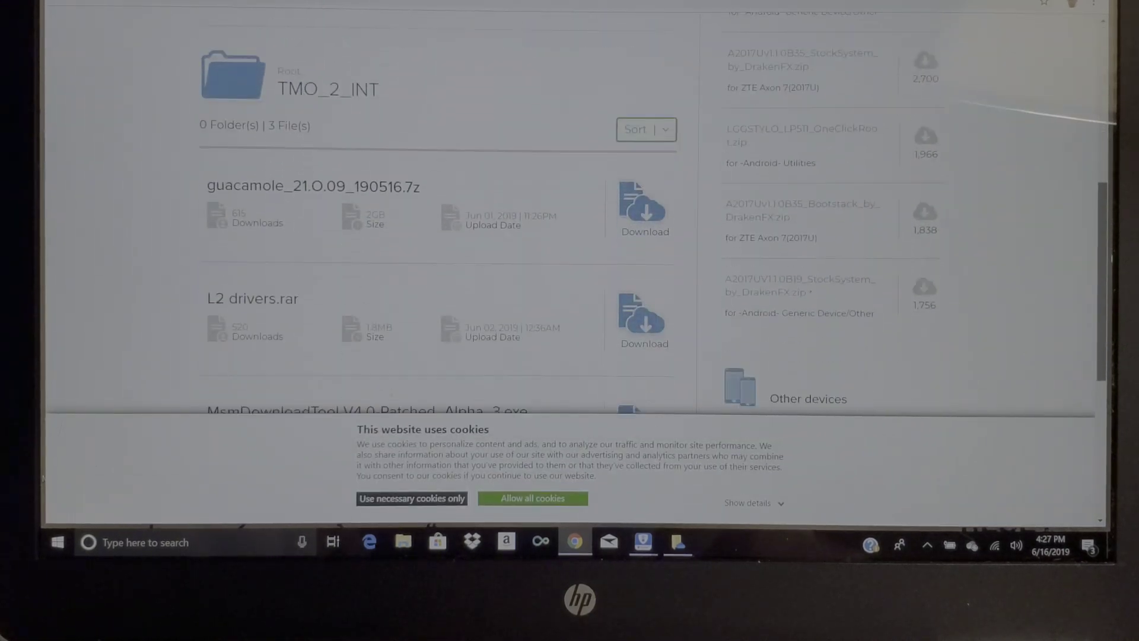
scroll("down", 3)
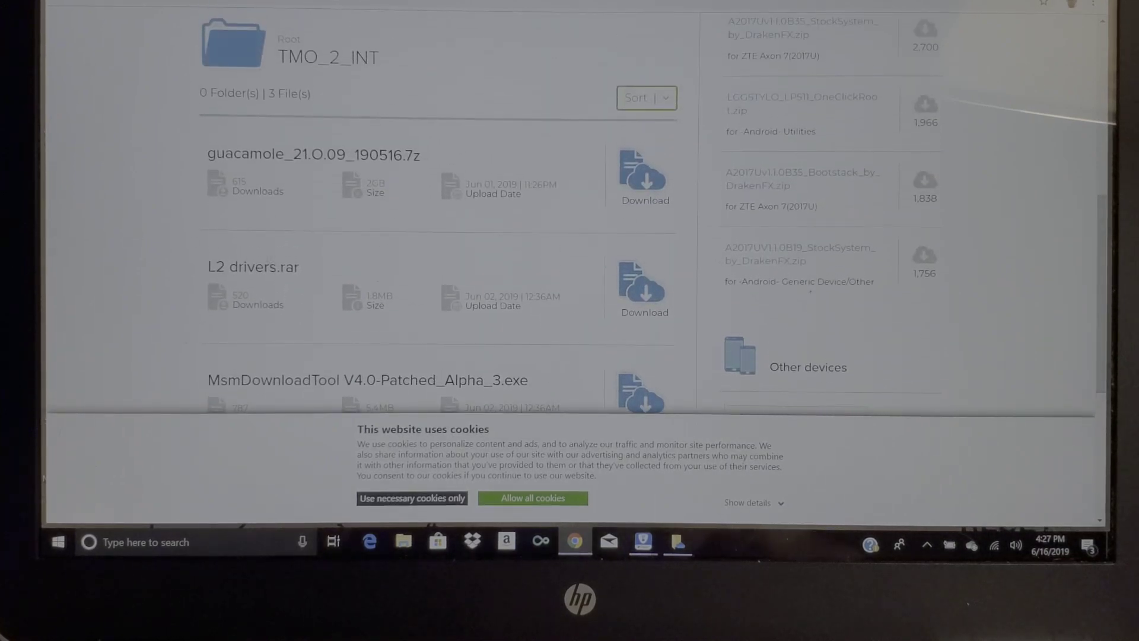
mouse_move(253, 267)
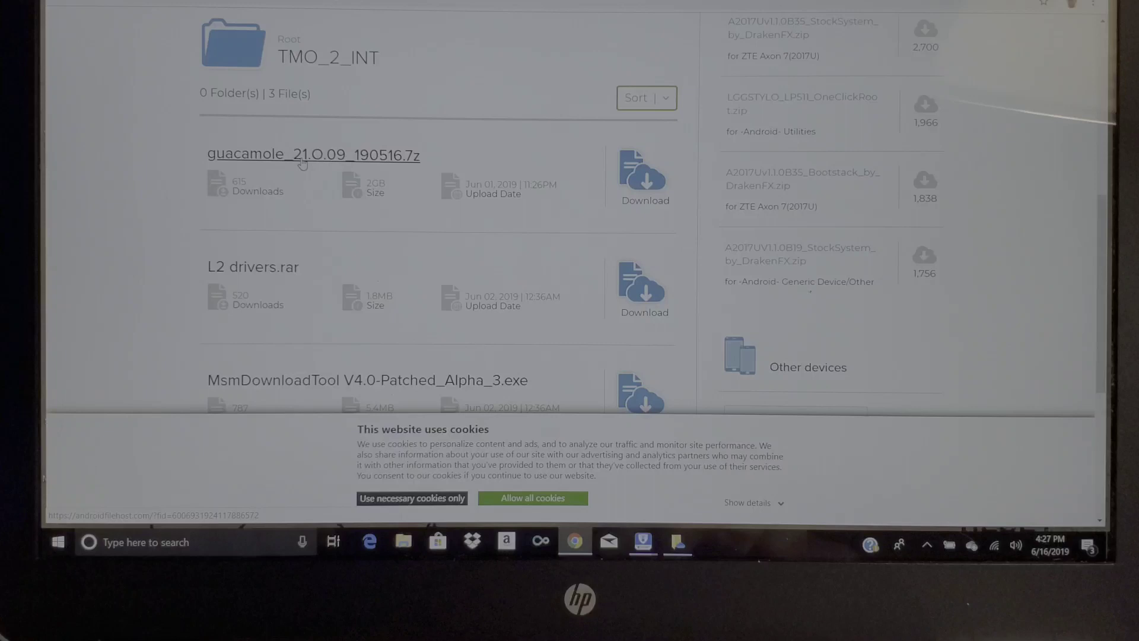
mouse_move(307, 392)
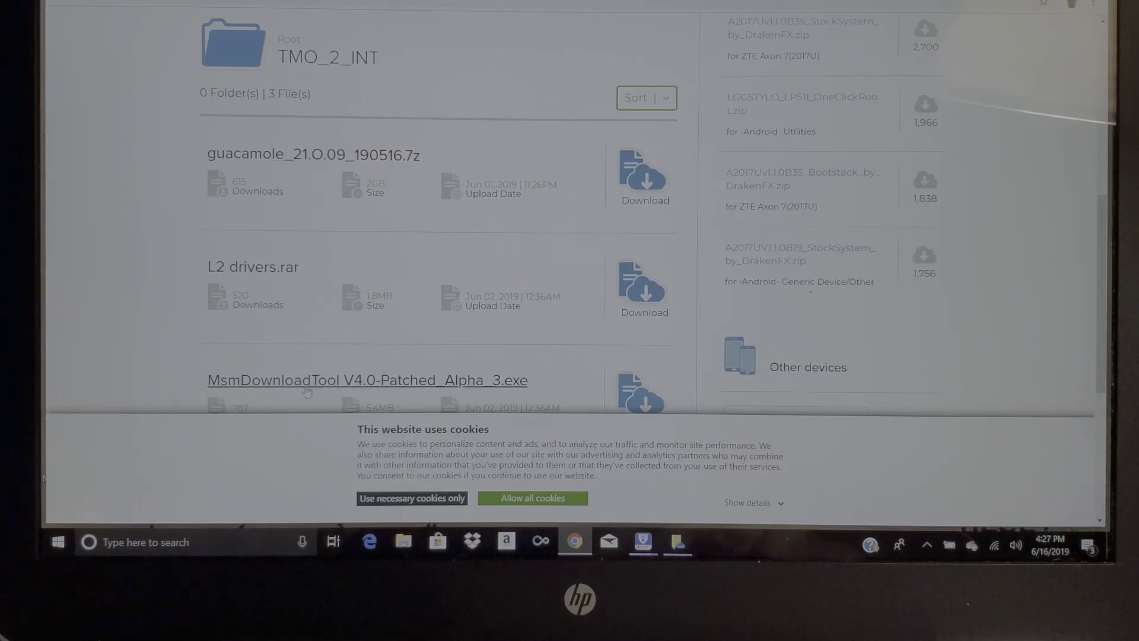
mouse_move(312, 384)
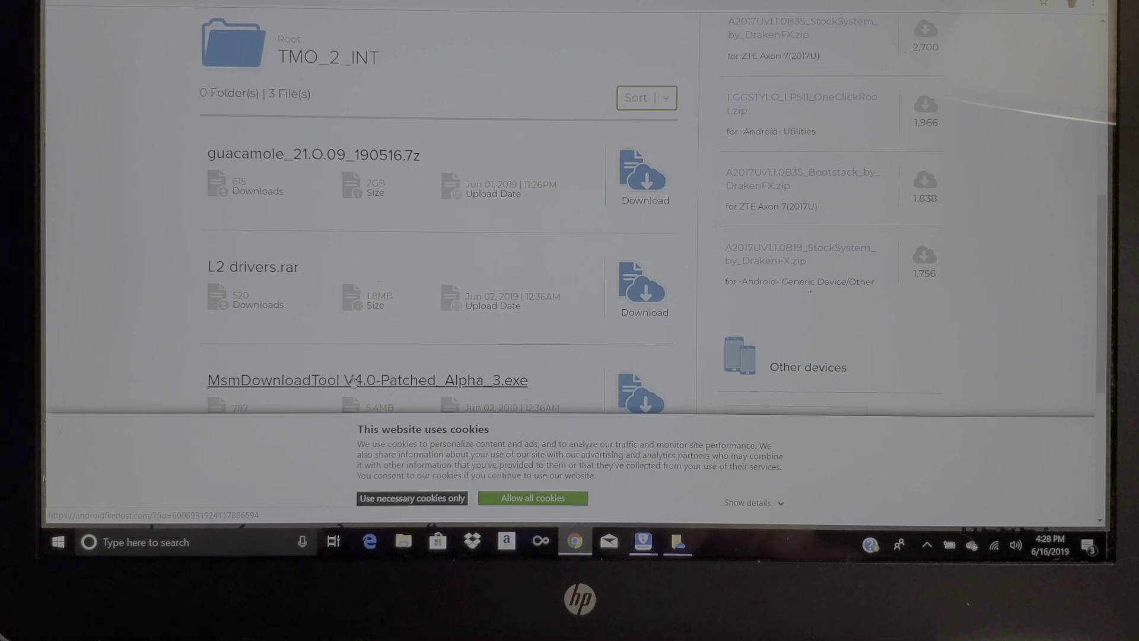
mouse_move(360, 266)
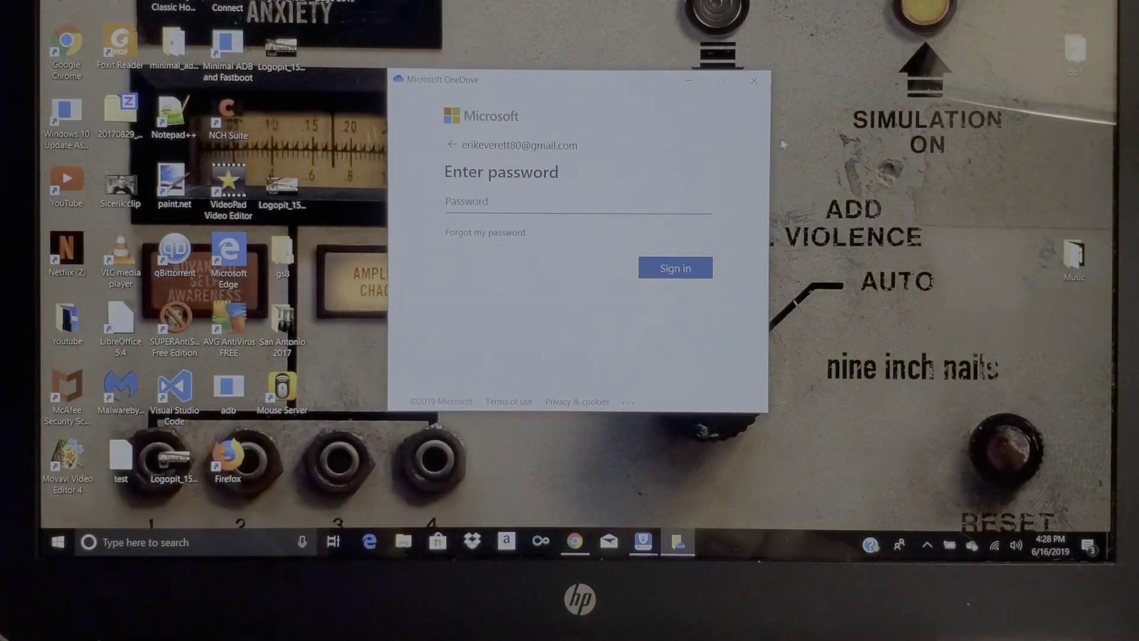
- Close the OneDrive sign-in window and answer No to the McAfee Safe Connect update
left_click(753, 80)
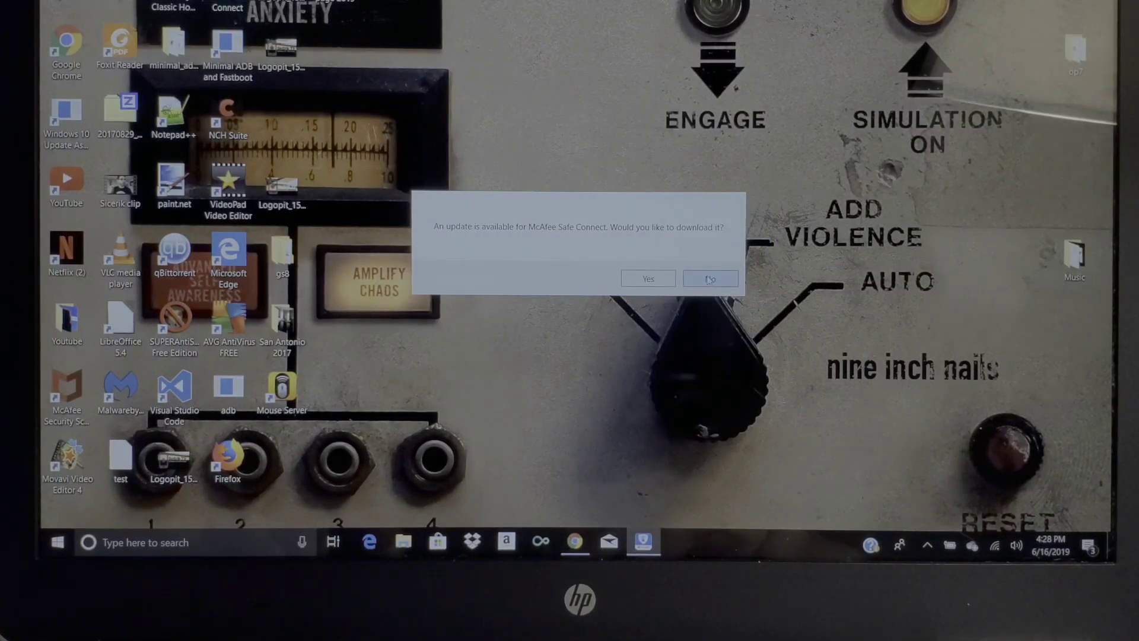
left_click(710, 278)
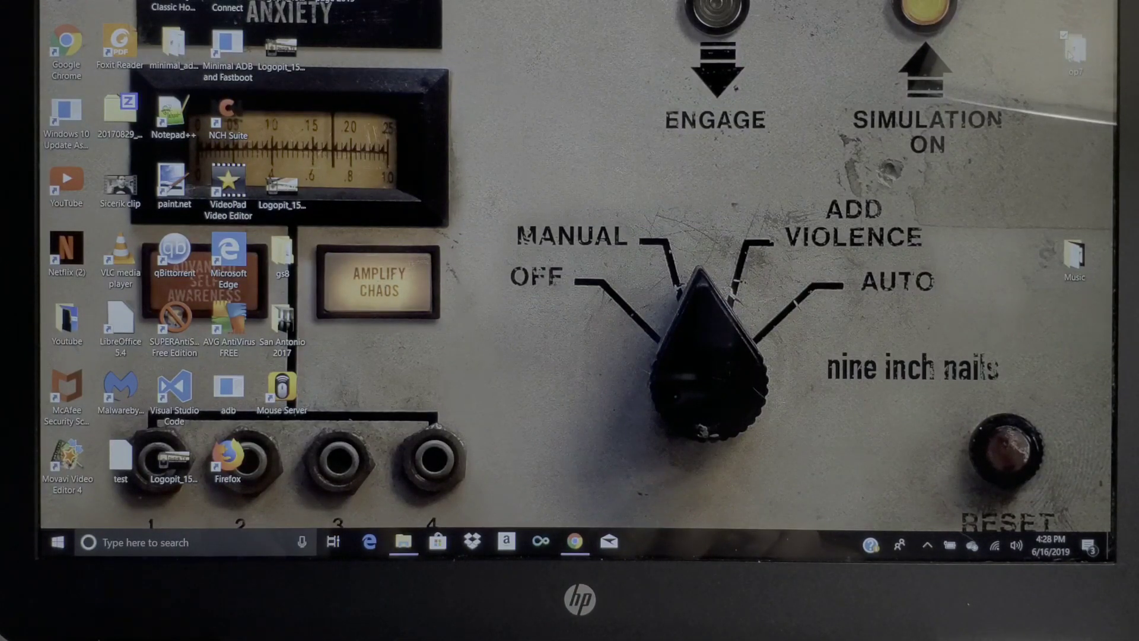
left_click(404, 542)
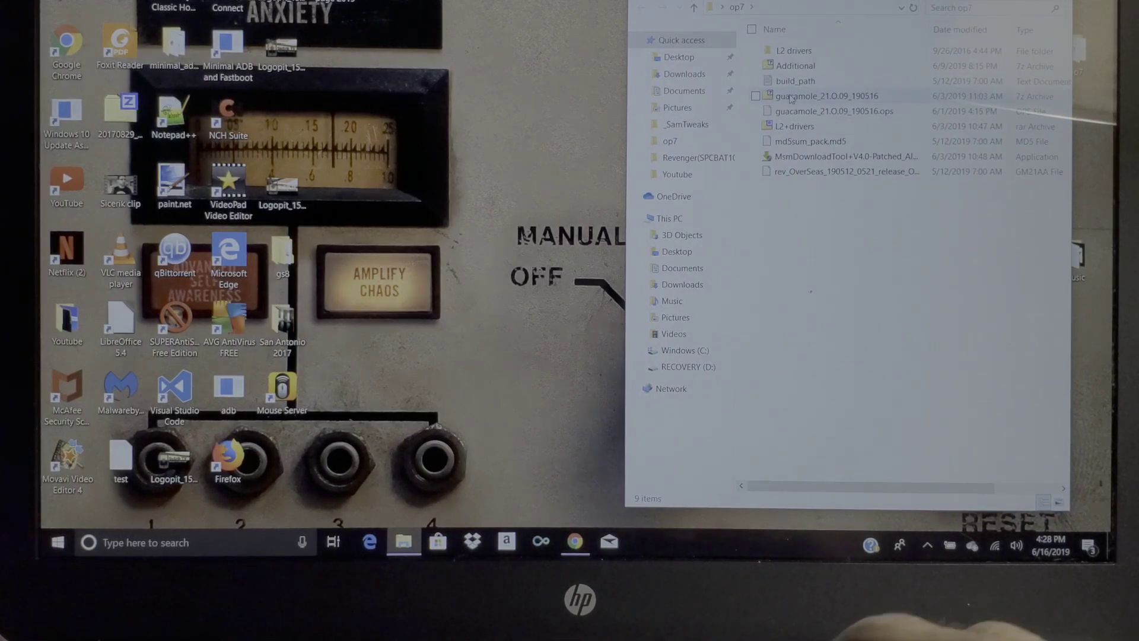
left_click(826, 95)
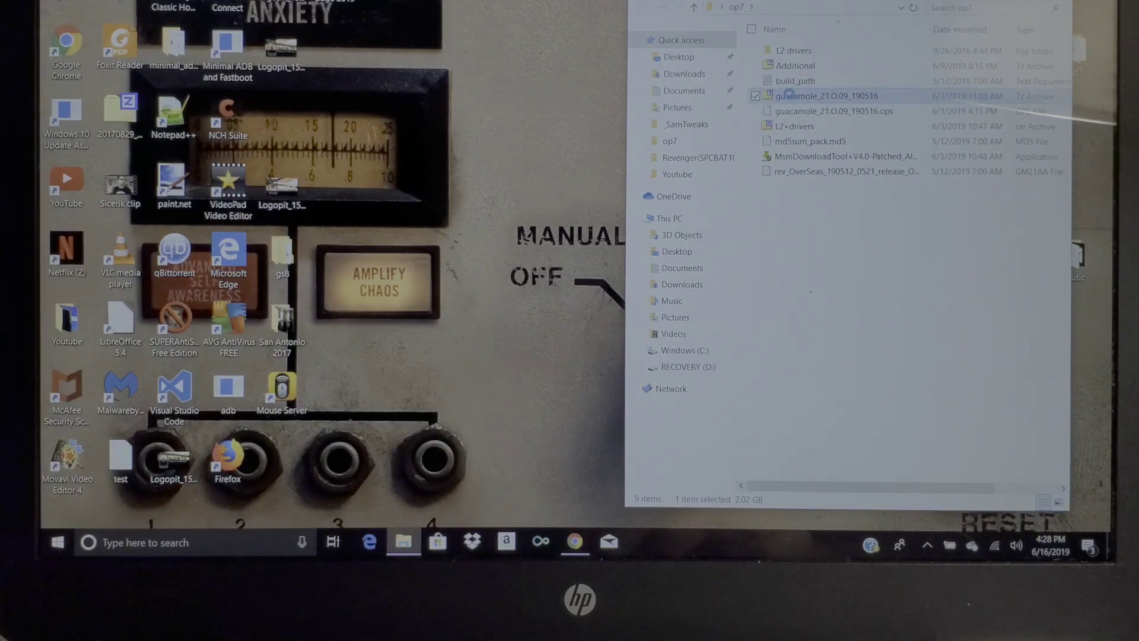
right_click(827, 95)
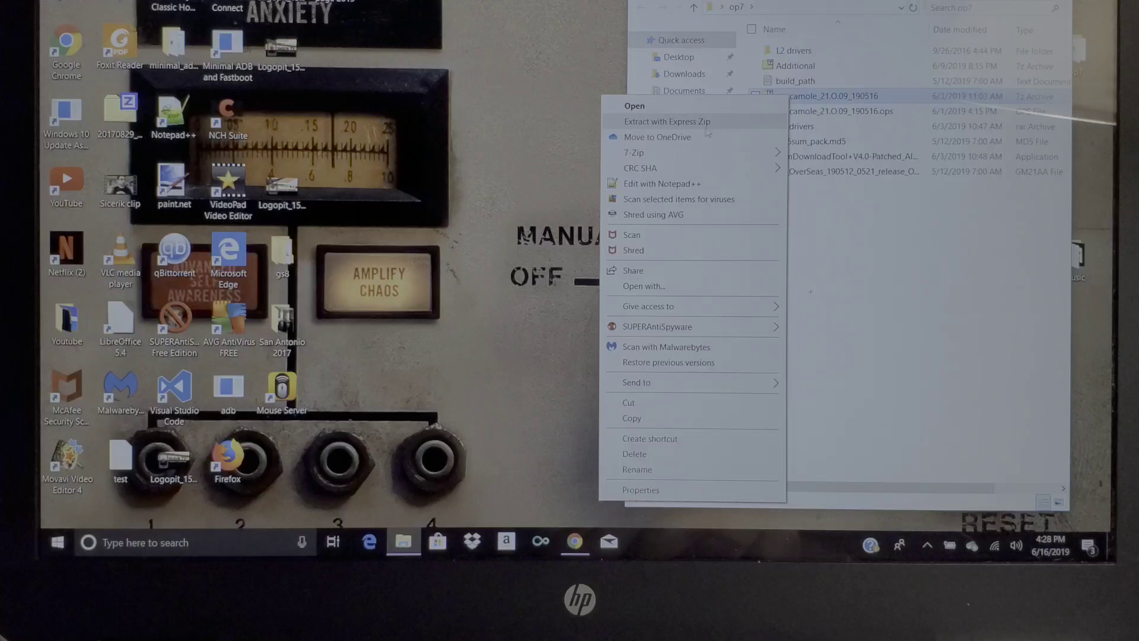
mouse_move(634, 153)
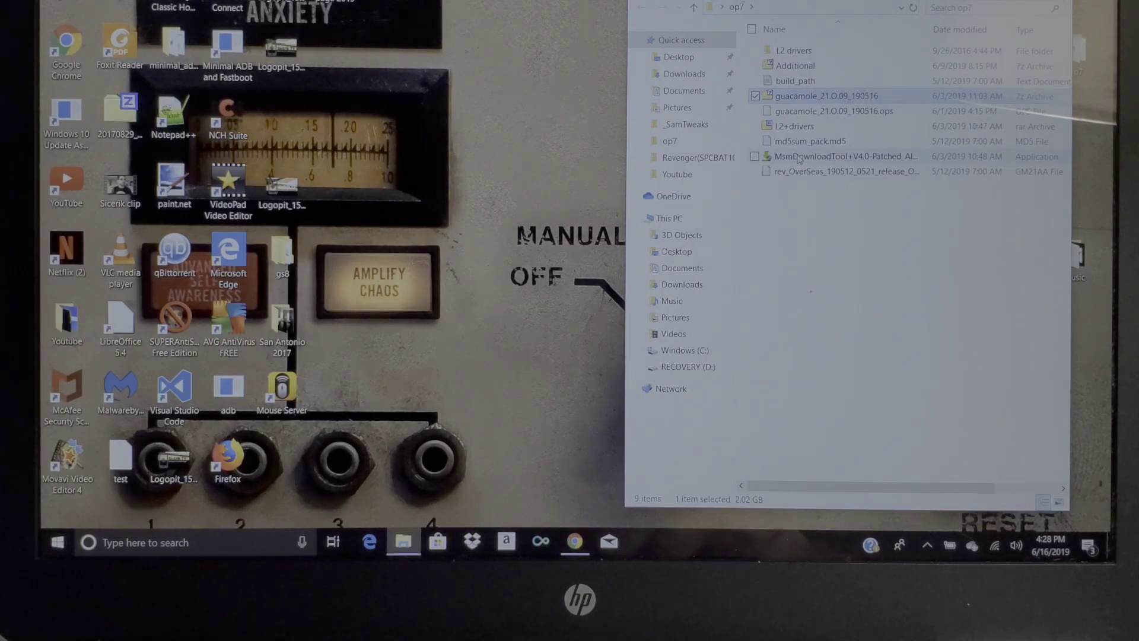
mouse_move(843, 156)
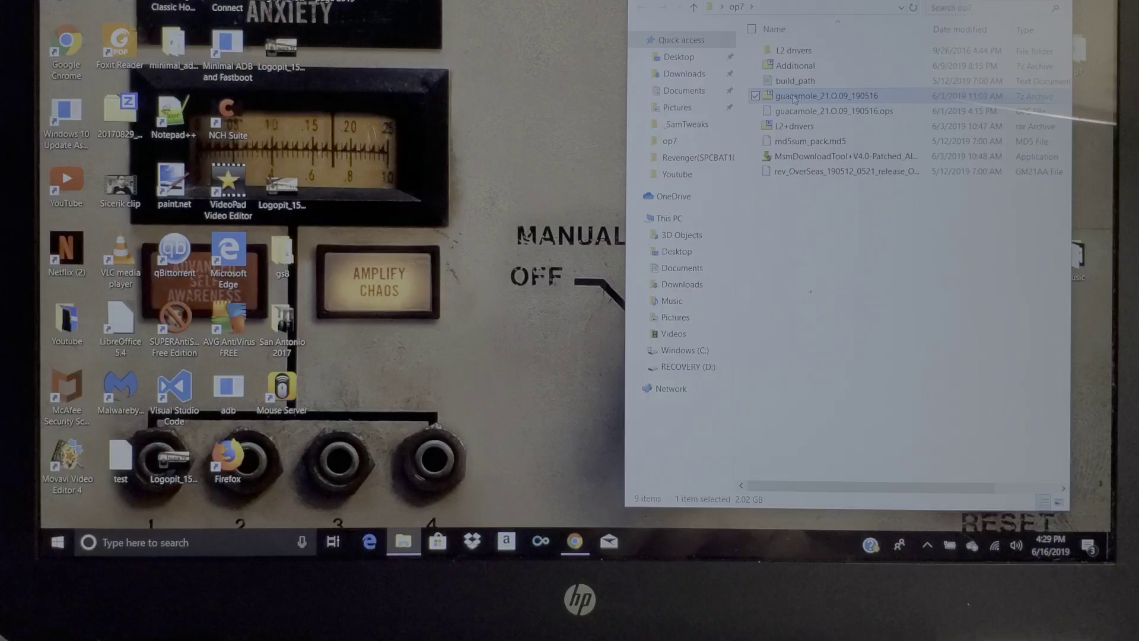
double_click(828, 95)
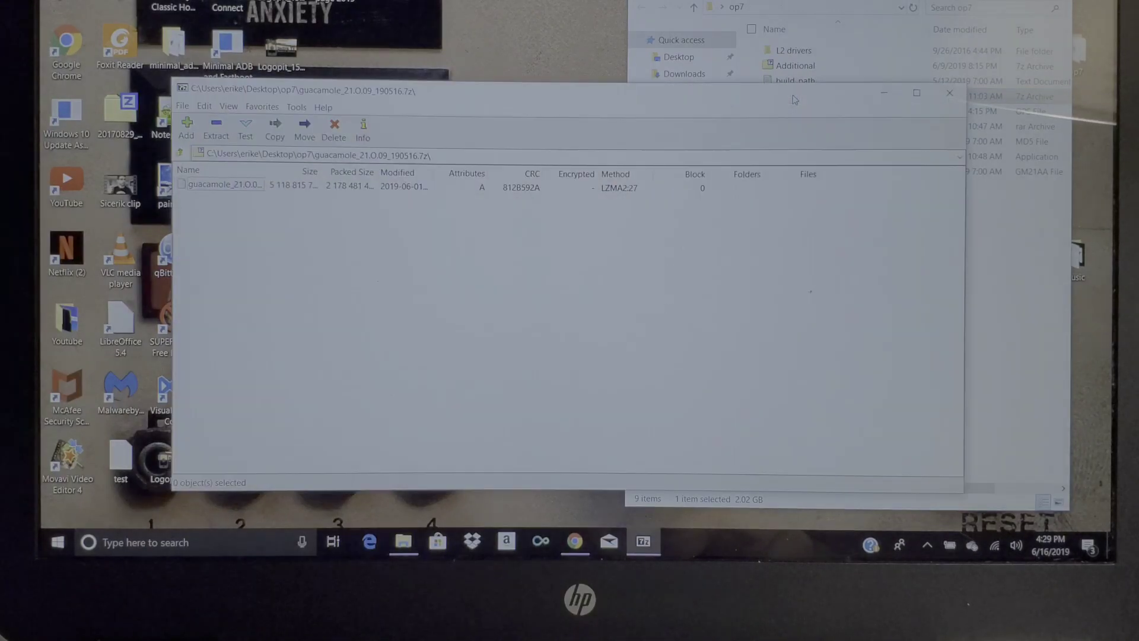
left_click(215, 128)
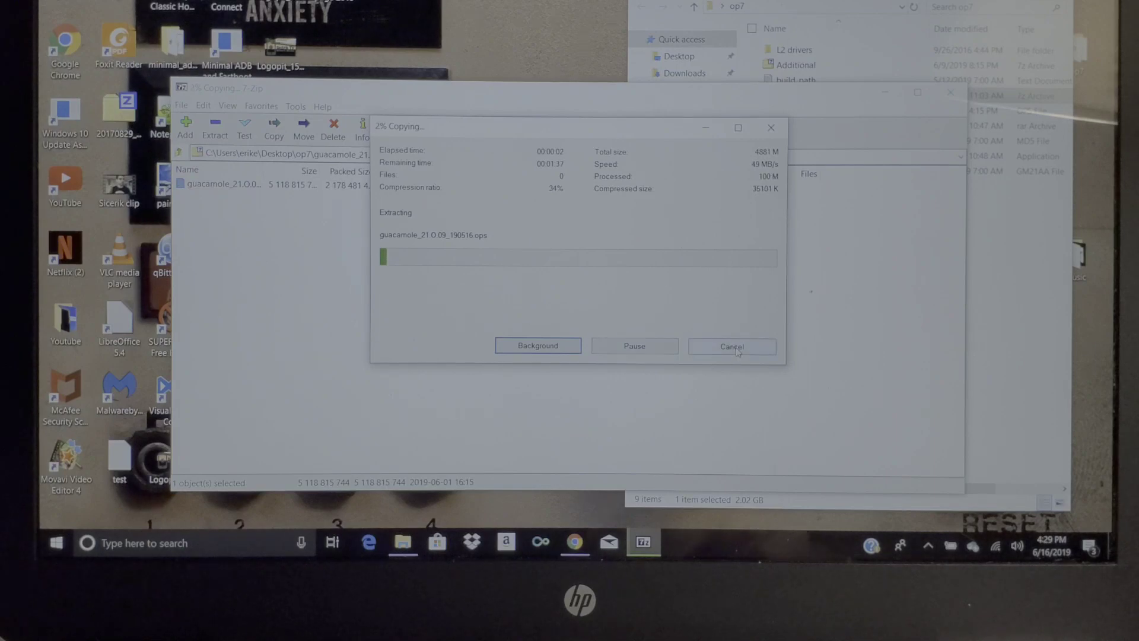
left_click(731, 346)
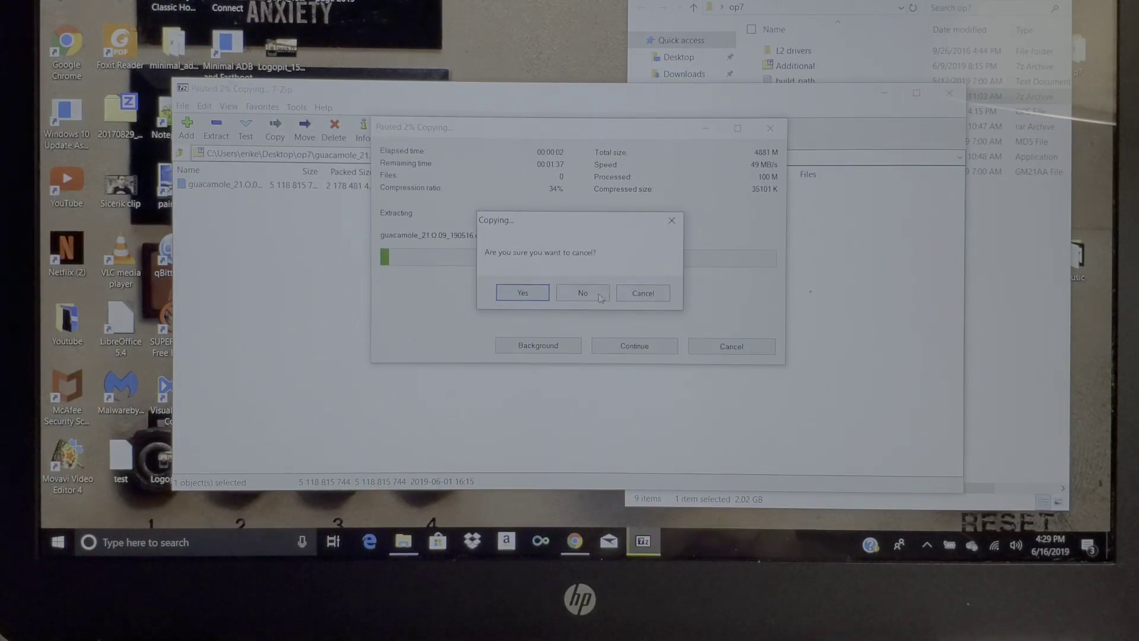
left_click(522, 292)
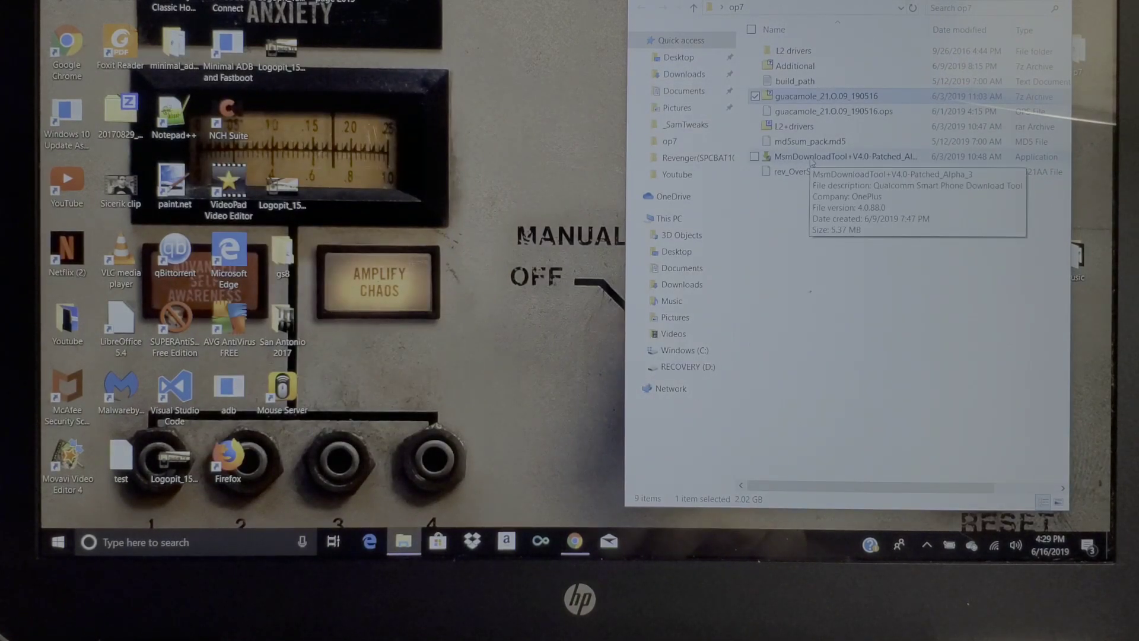
mouse_move(753, 306)
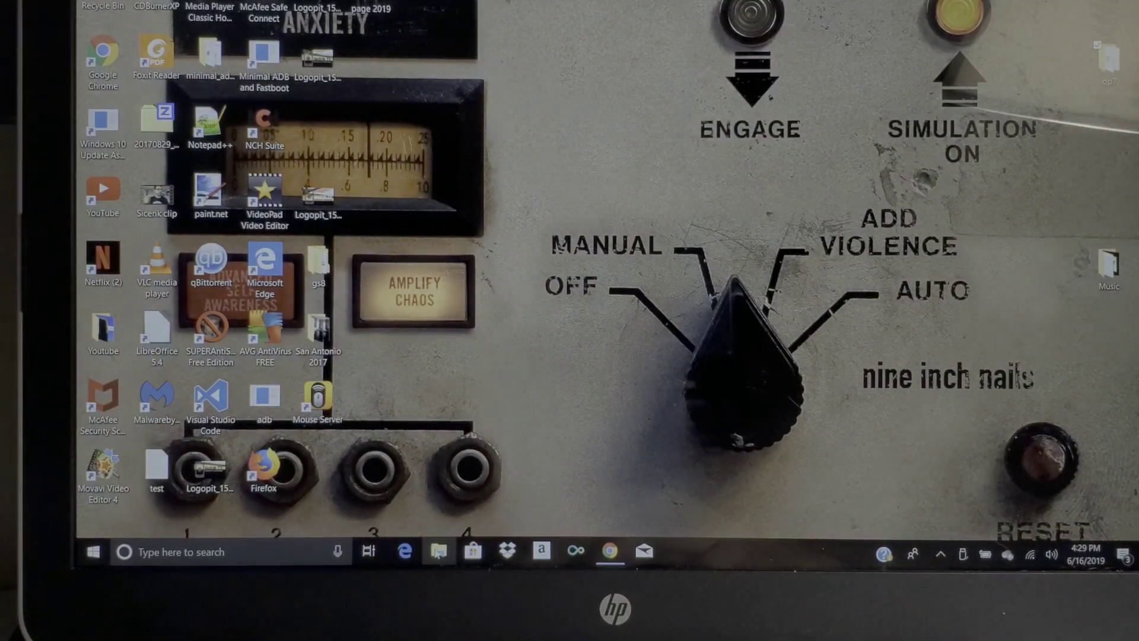
- Launch File Explorer from the taskbar, opening at Quick access
left_click(437, 551)
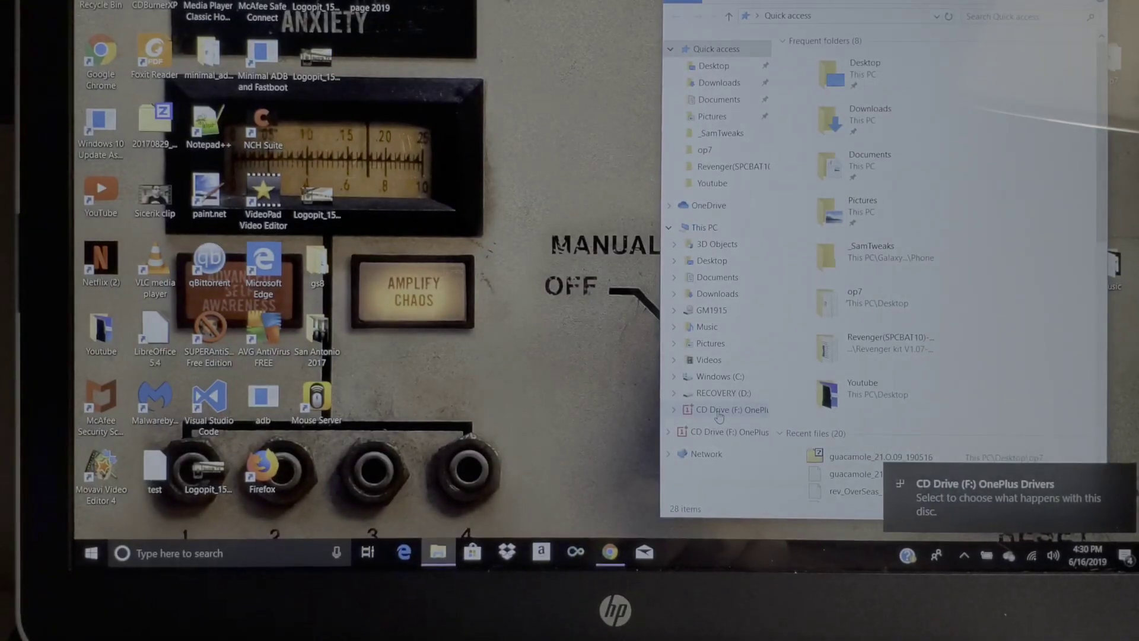
- Open CD Drive (F:) OnePlus Drivers and run OnePlus_USB_Drivers_Setup.exe
left_click(723, 409)
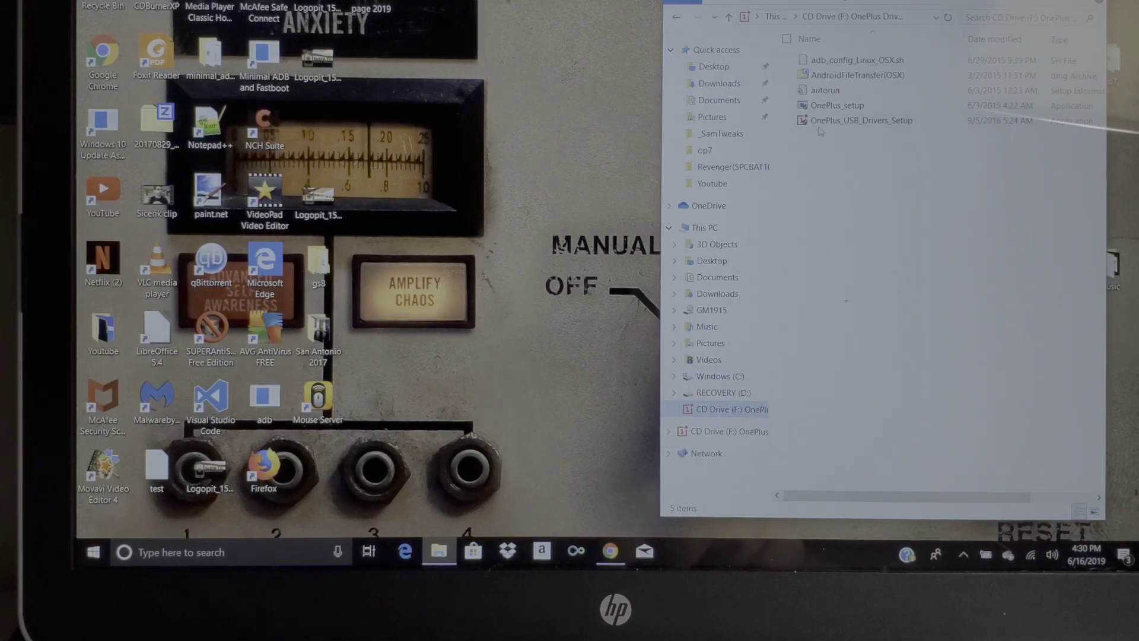
mouse_move(836, 106)
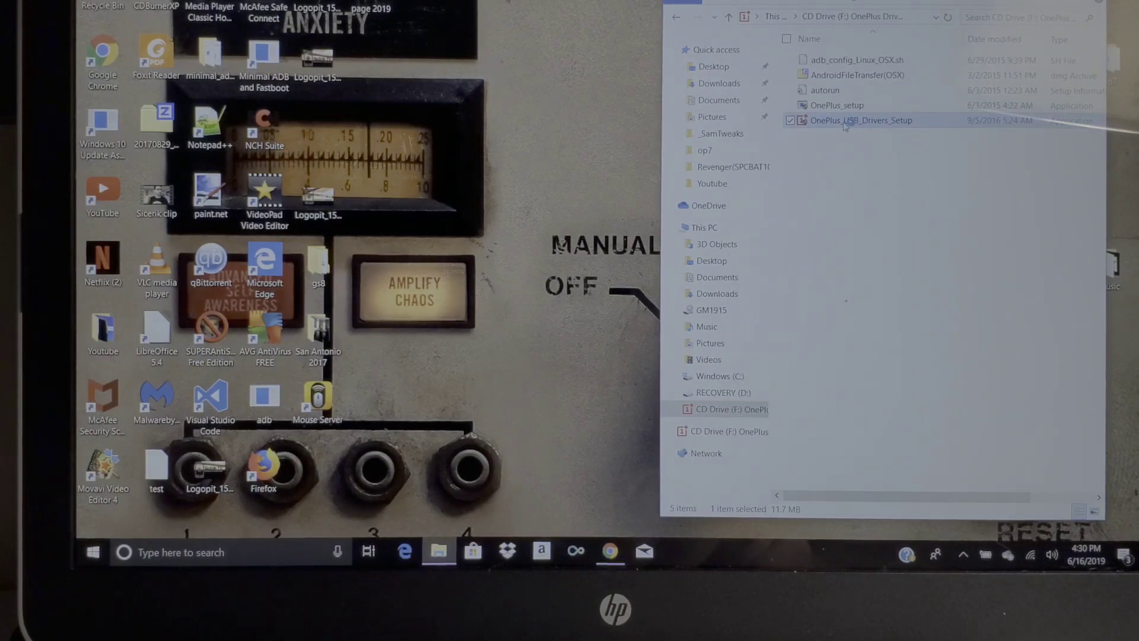
double_click(861, 120)
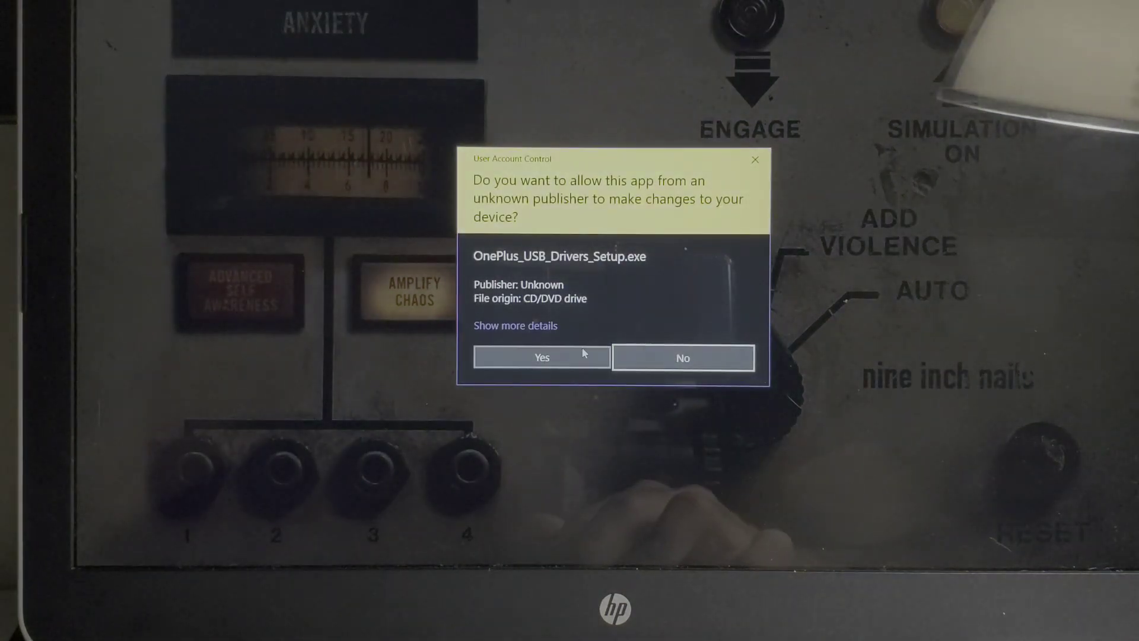
- Approve UAC, choose English, install the OnePlus USB drivers and finish the wizard
left_click(540, 357)
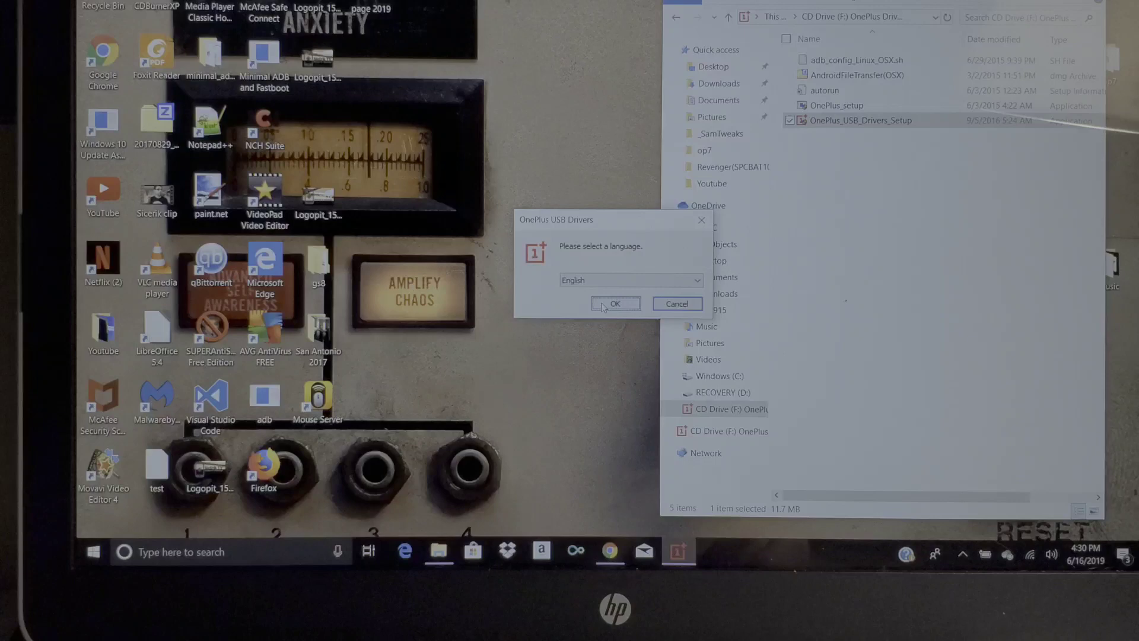
left_click(615, 303)
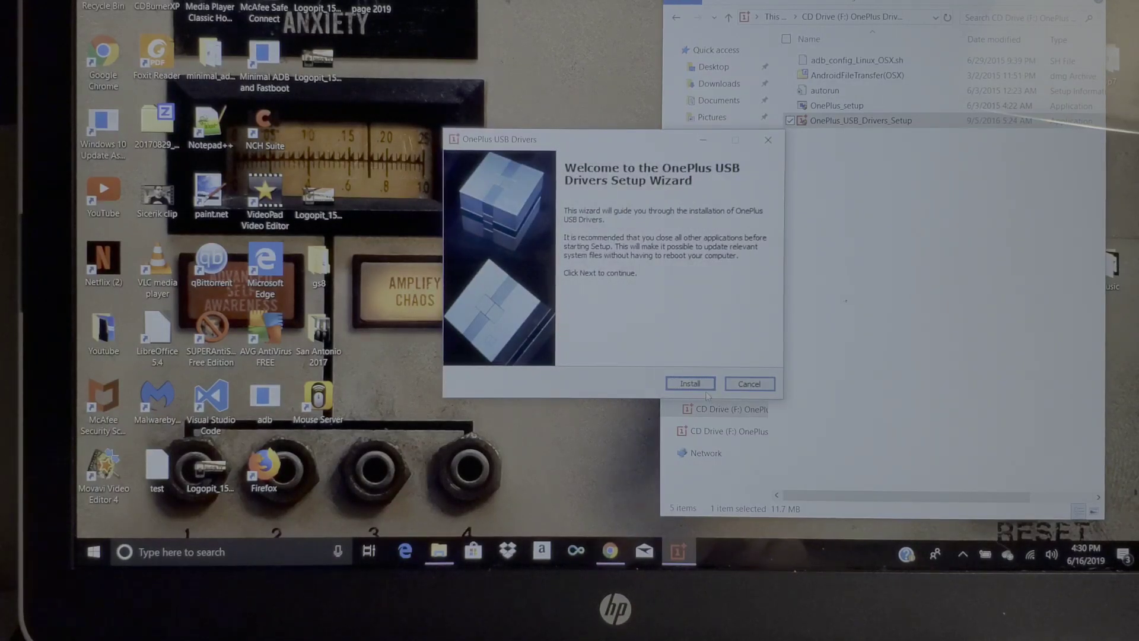
left_click(689, 383)
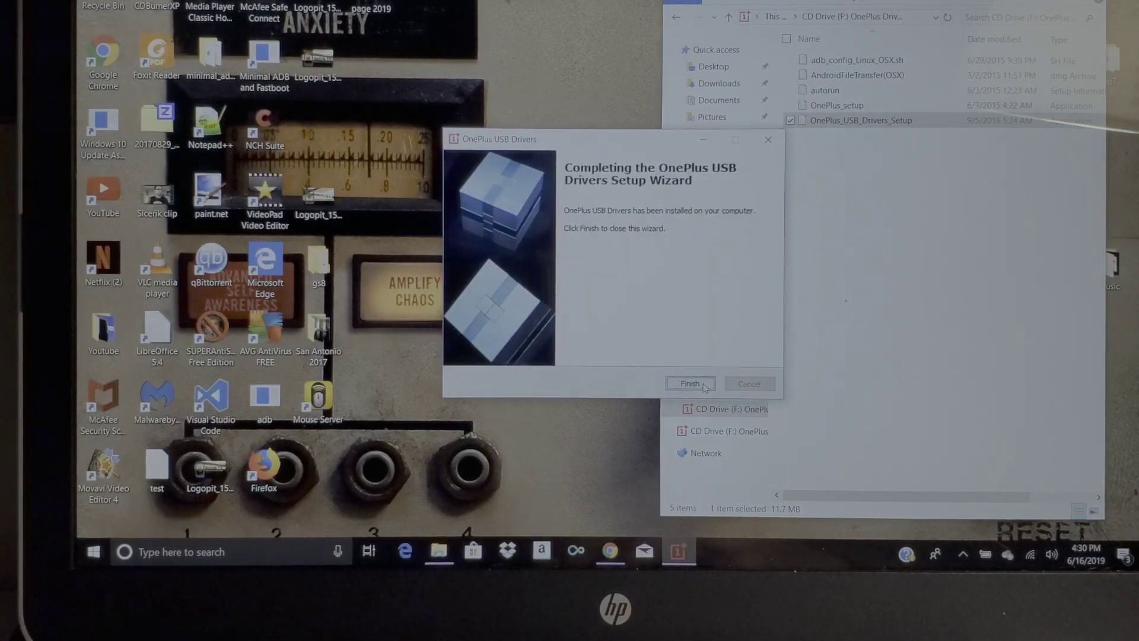
left_click(688, 384)
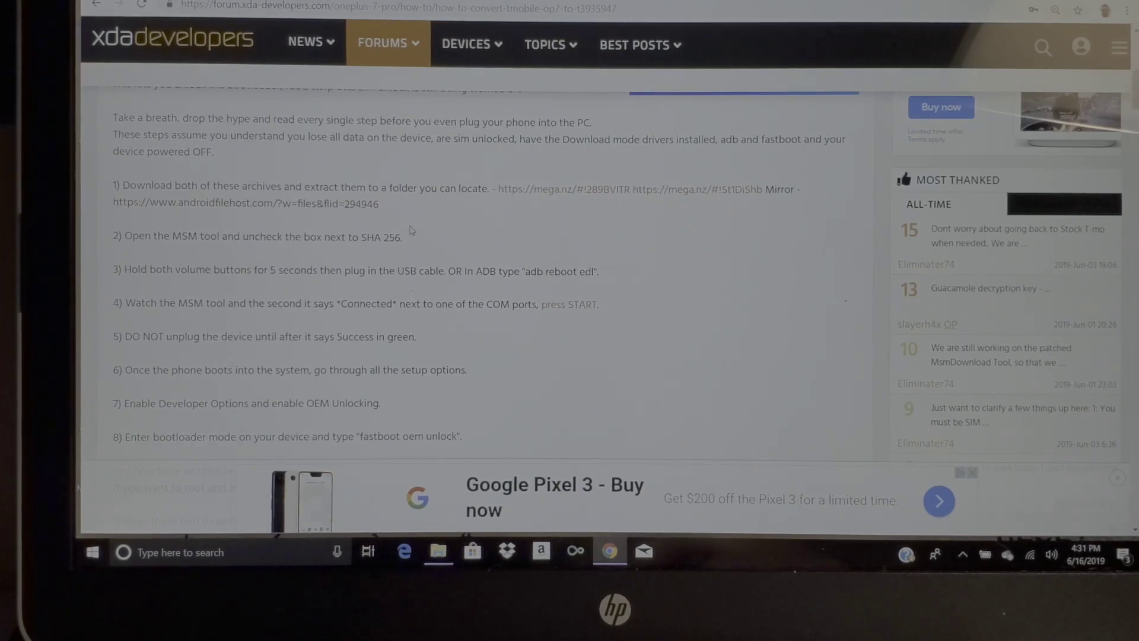
mouse_move(260, 323)
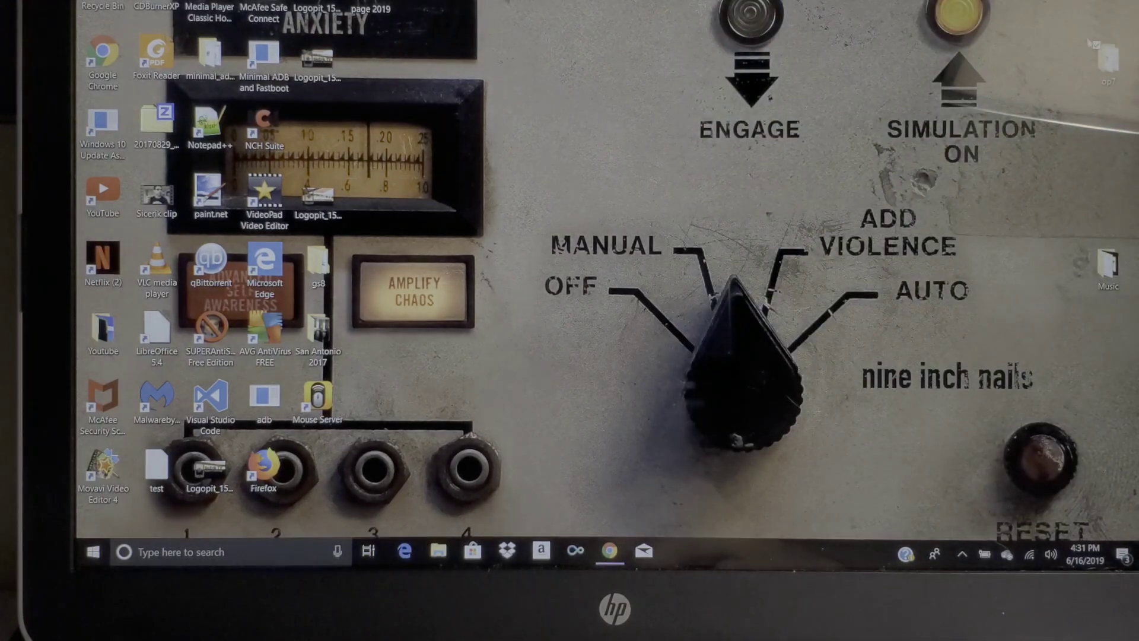
- Run MsmDownloadTool V4.0-Patched_Alpha_3 from the op7 folder, approving the UAC prompt
left_click(437, 553)
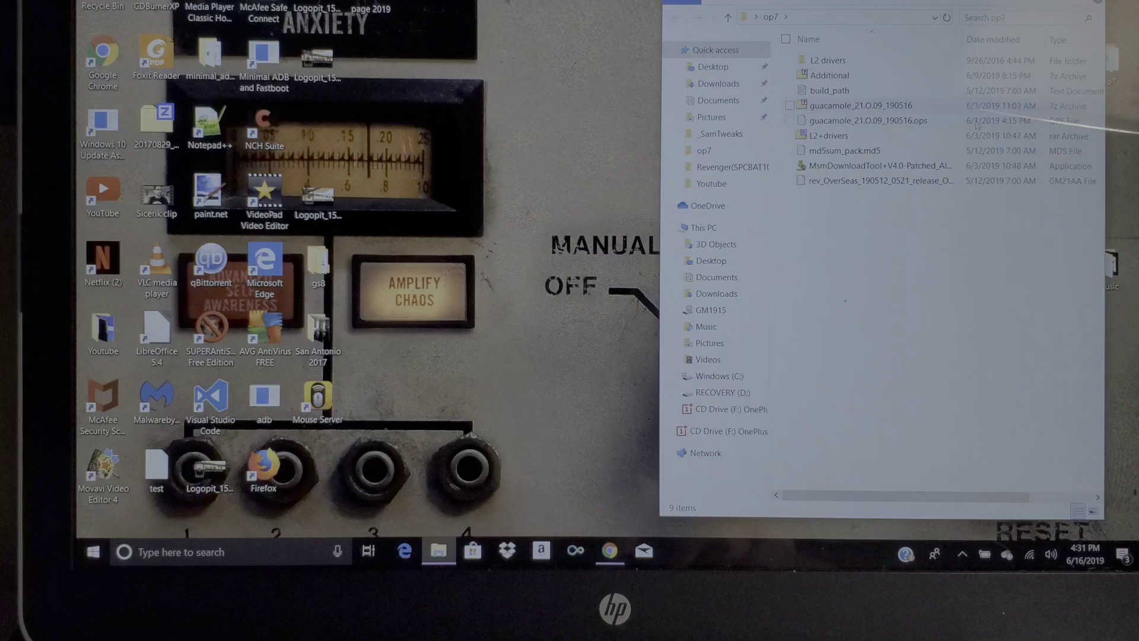
left_click(871, 165)
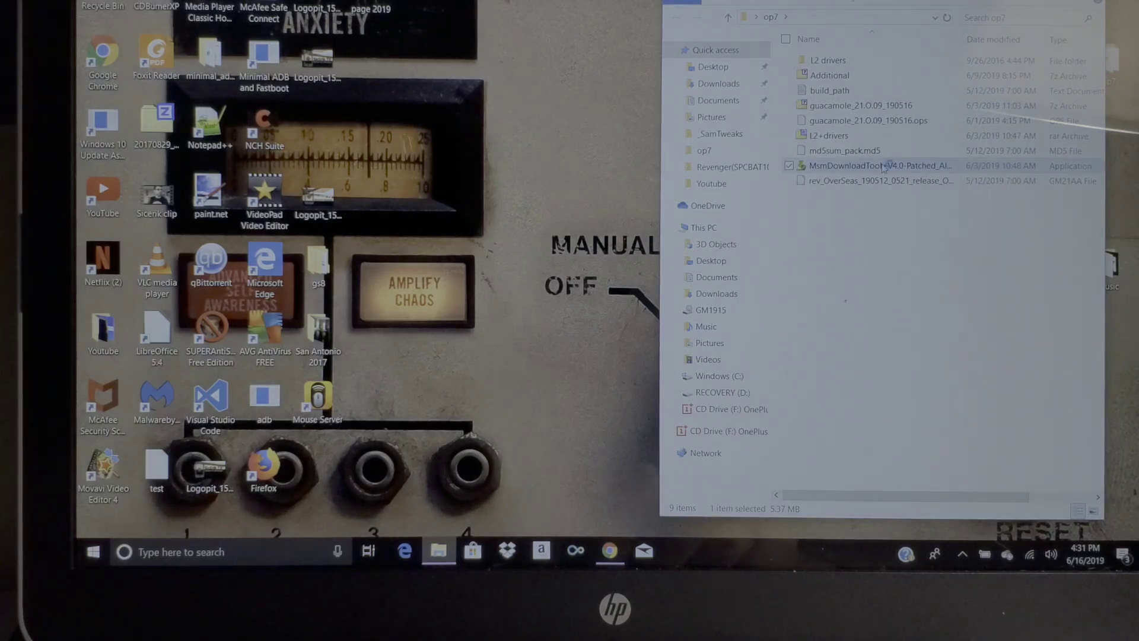
double_click(880, 165)
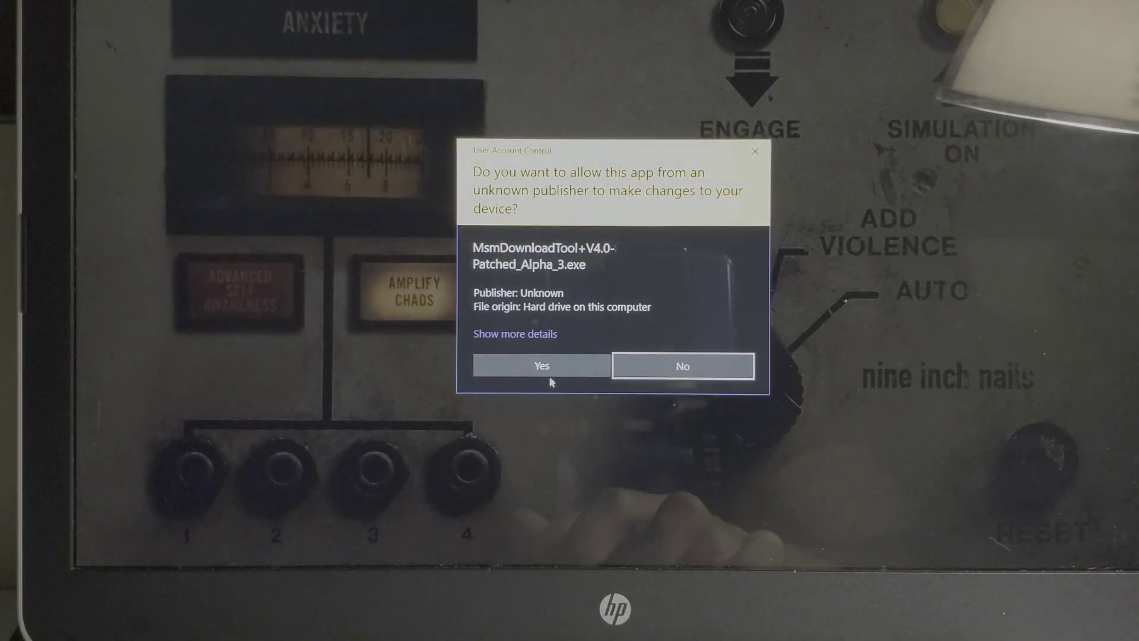
left_click(682, 365)
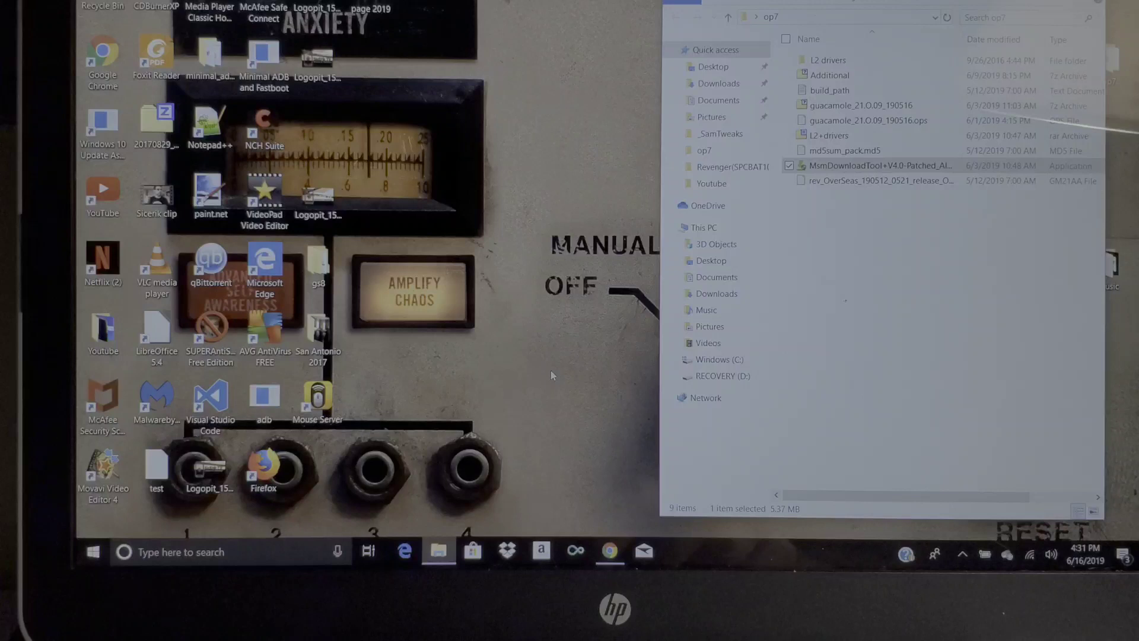
double_click(867, 165)
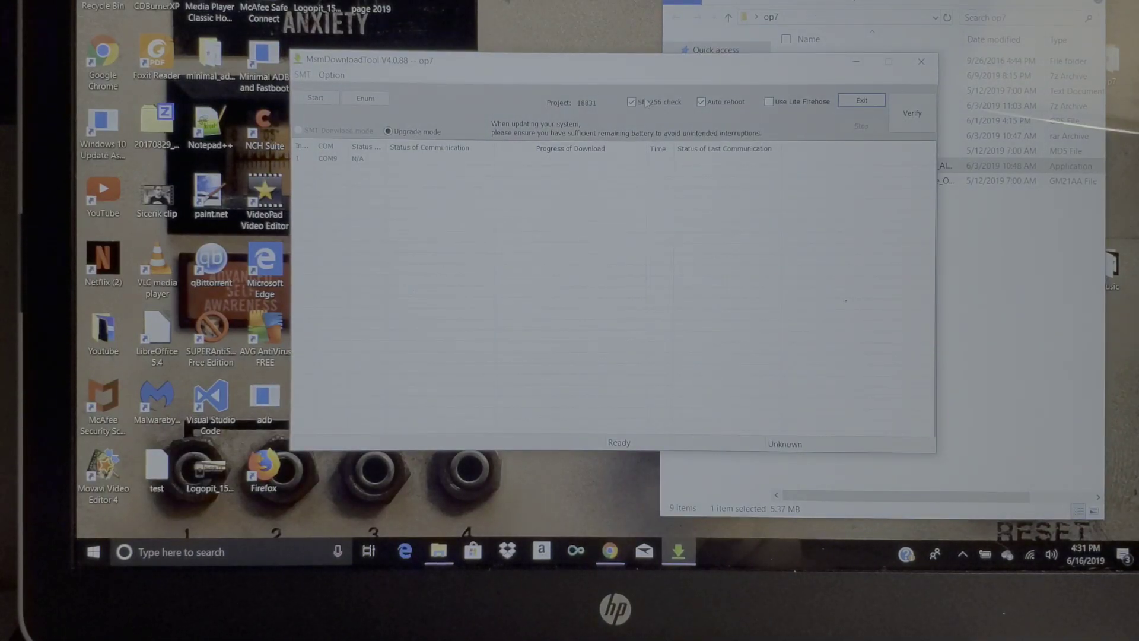
- Clear the Sha256 check box in MsmDownloadTool's toolbar
left_click(631, 101)
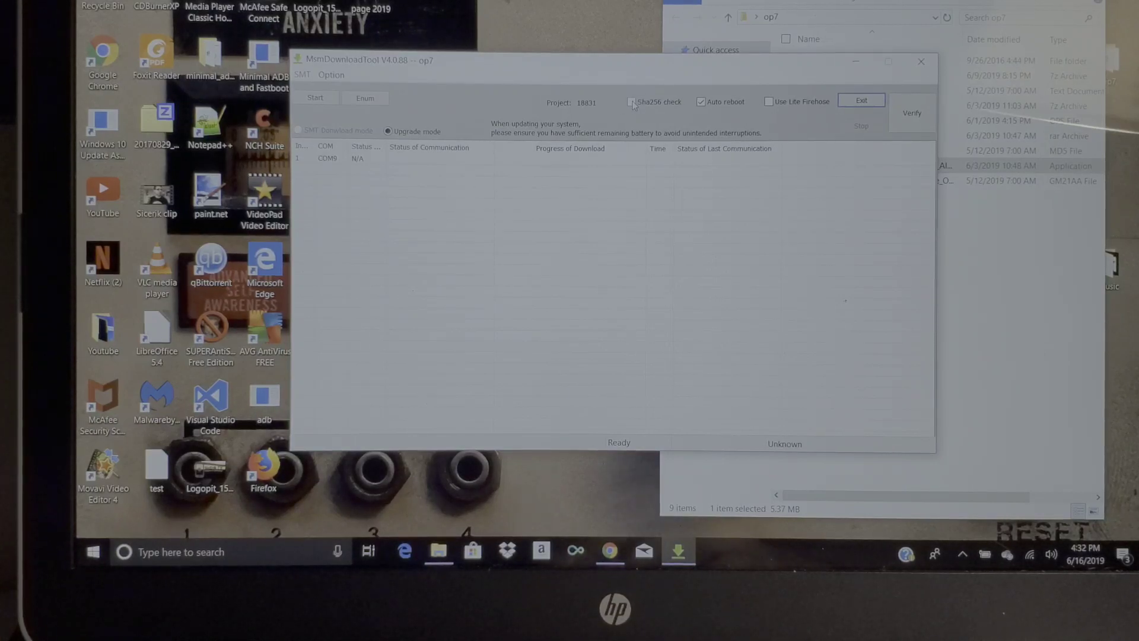
left_click(631, 101)
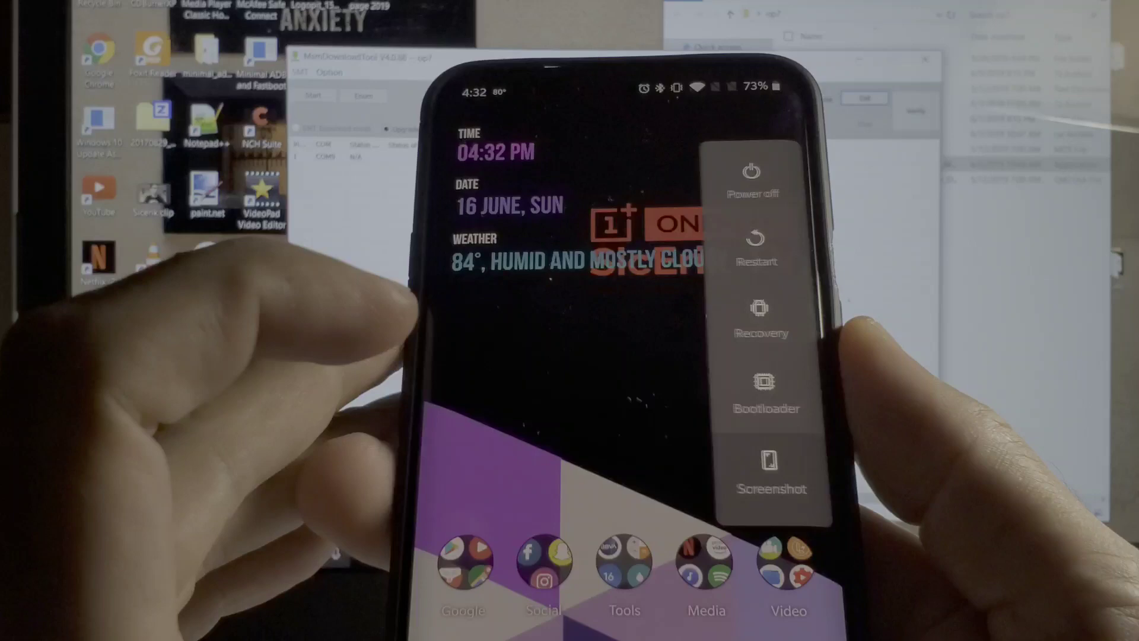
- Power off the OnePlus 7 Pro from its power menu
left_click(750, 178)
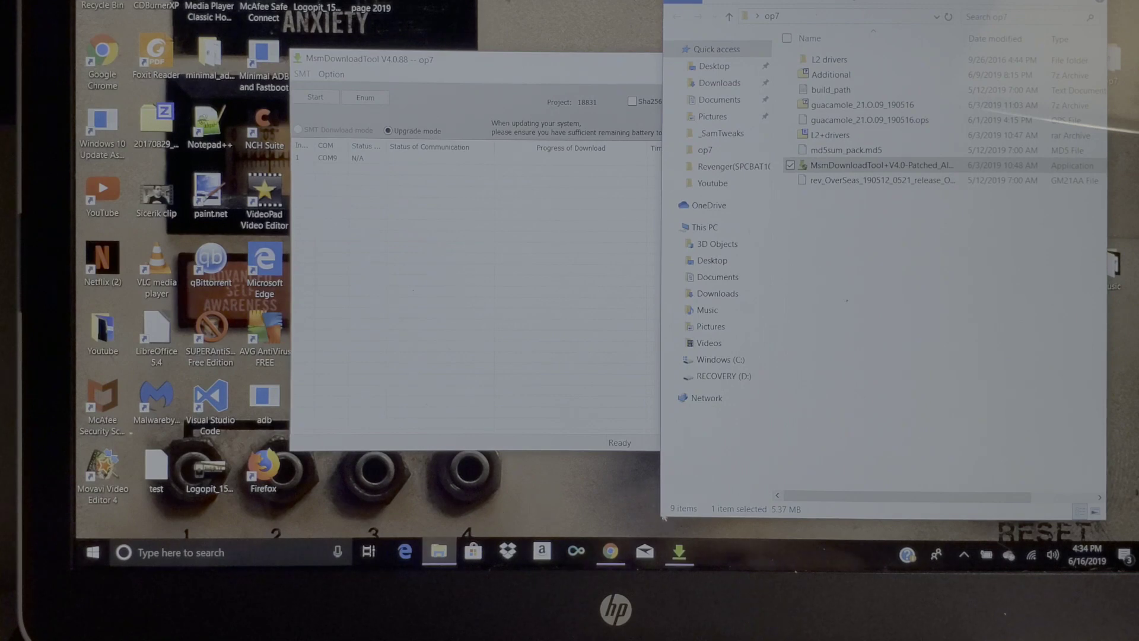
- Start flashing the international firmware in MsmDownloadTool
left_click(609, 552)
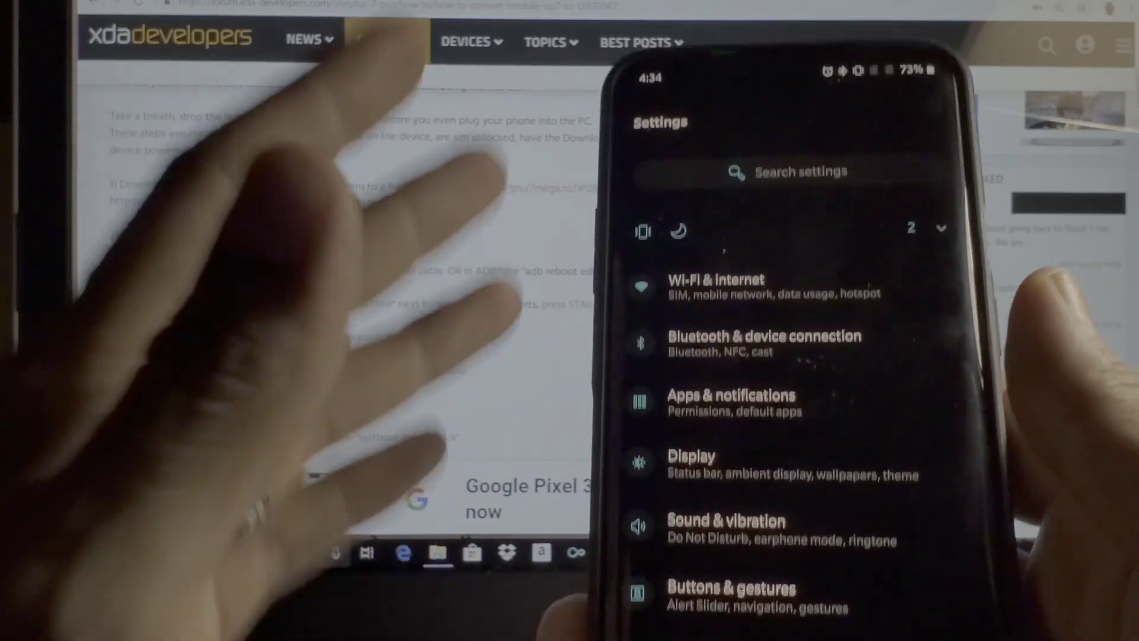
- Tap Build number to enable developer options, then switch OEM unlocking on
scroll("down", 3)
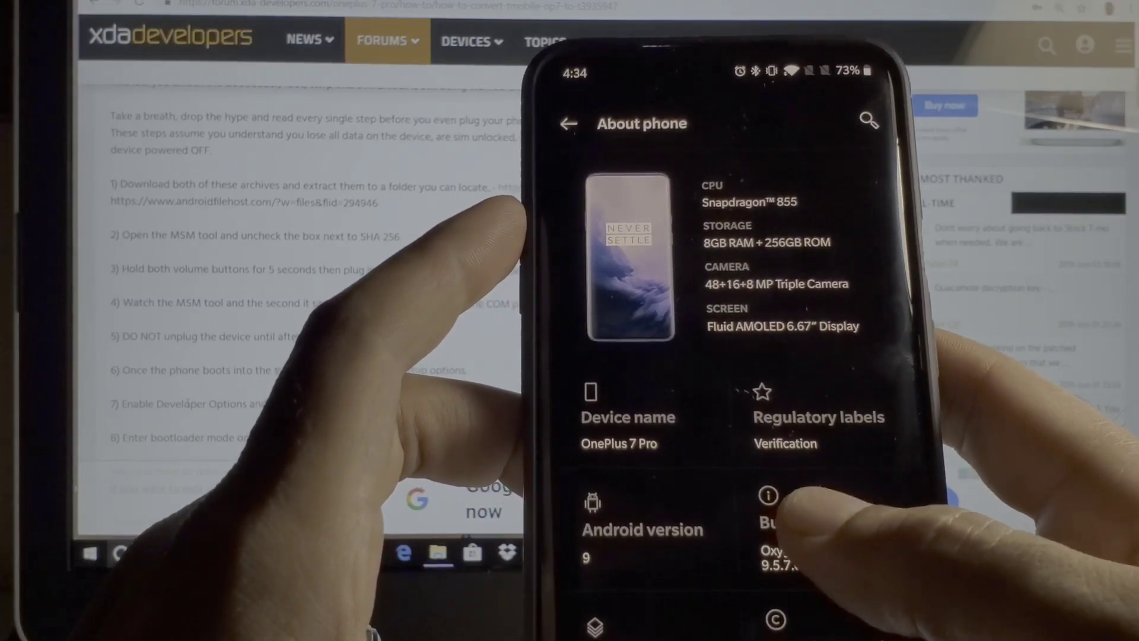
left_click(569, 123)
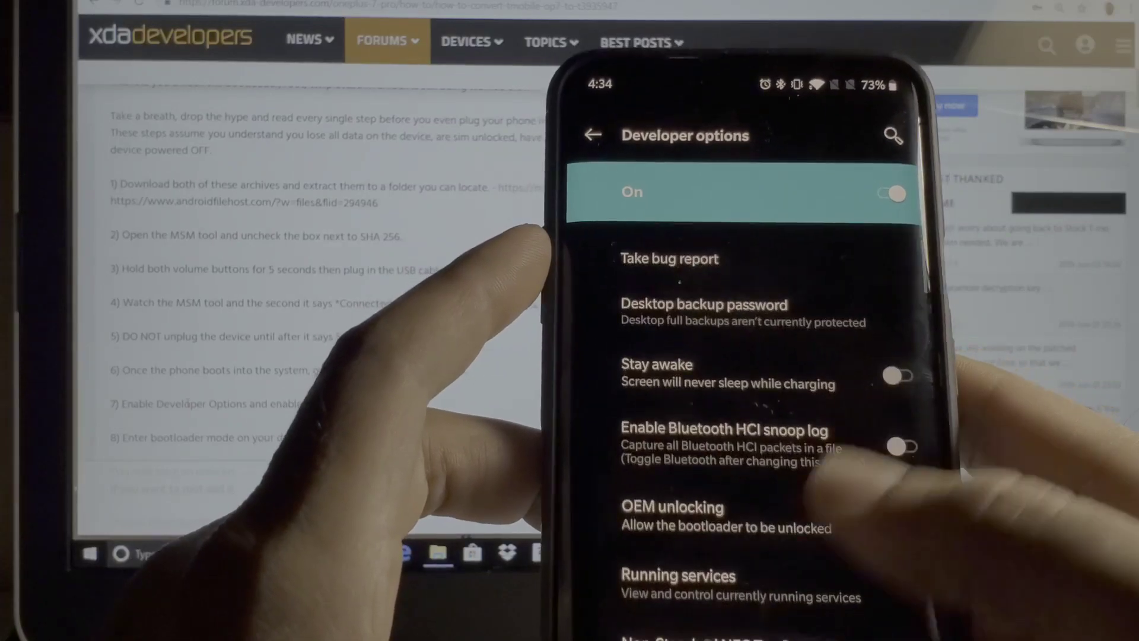
left_click(905, 470)
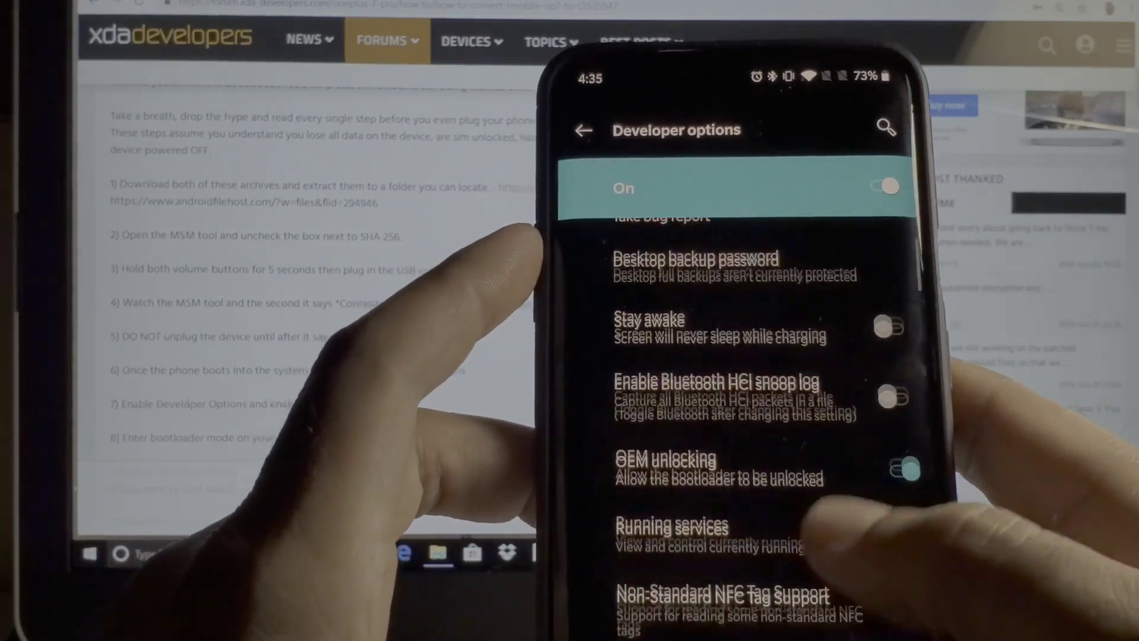
scroll("down", 3)
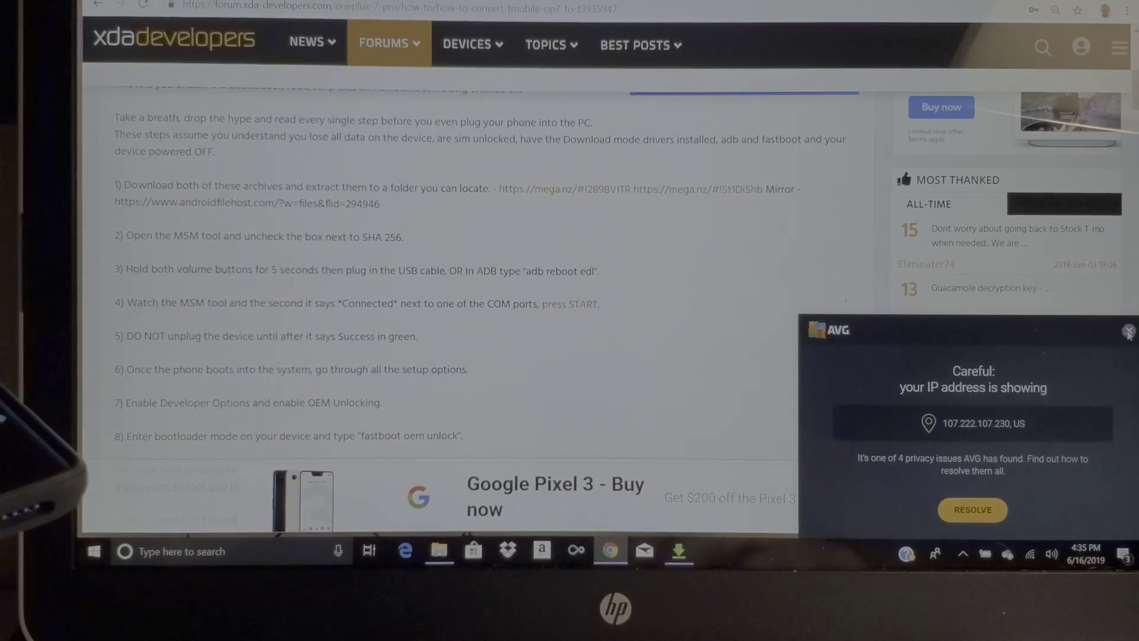
- Close the AVG privacy pop-up over the XDA guide
left_click(1128, 332)
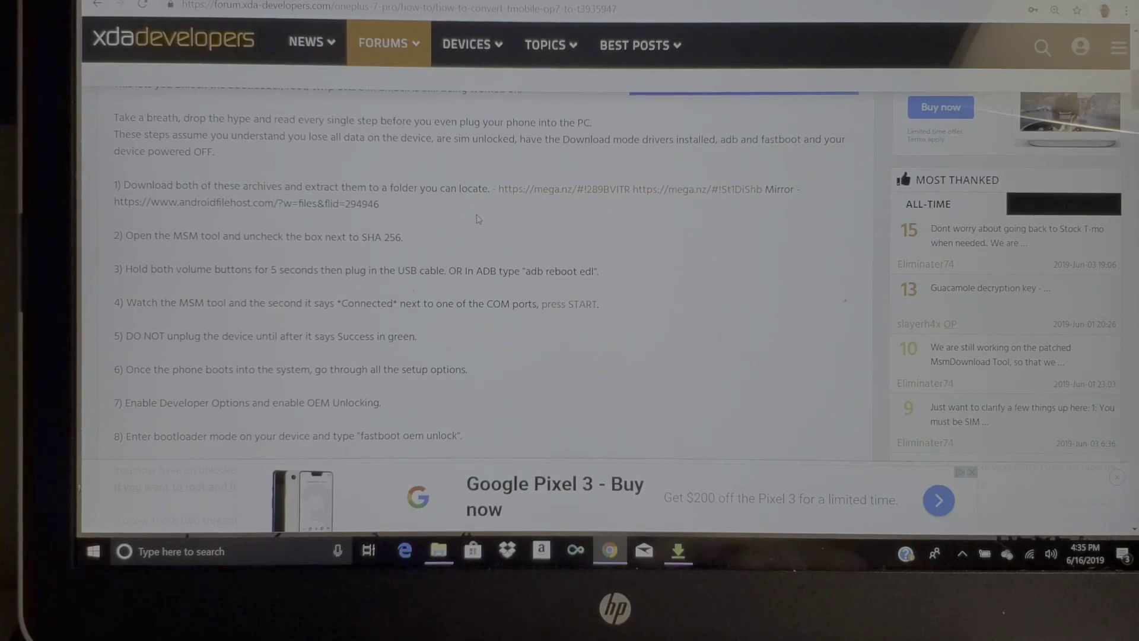
left_click(677, 550)
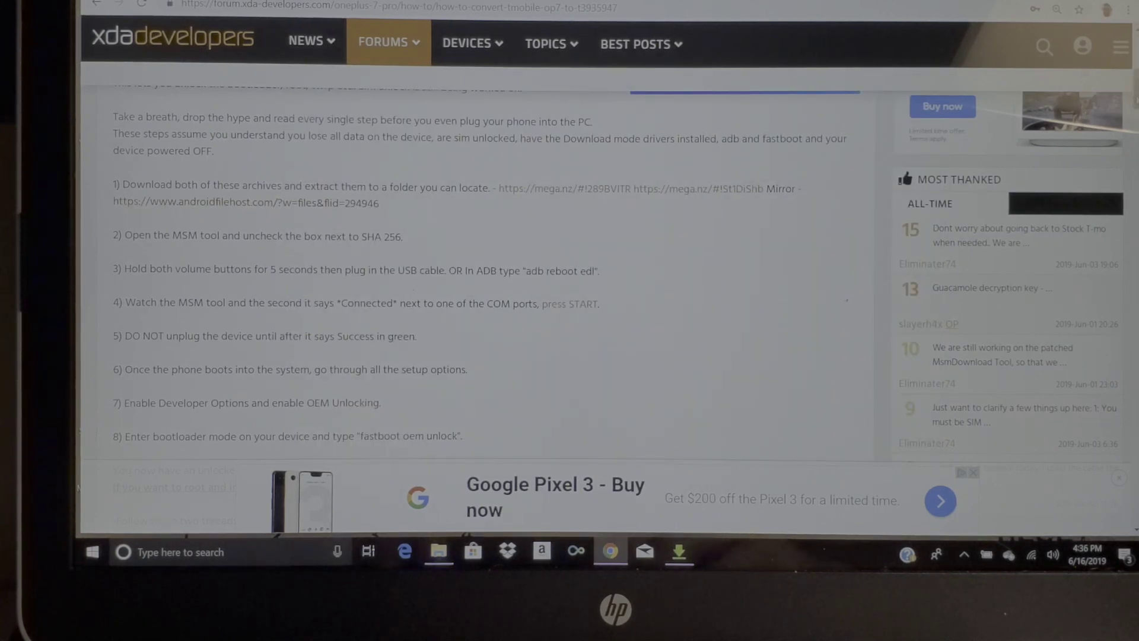
- Scroll the XDA thread past step 8 to the Future proofing Update section
scroll("down", 3)
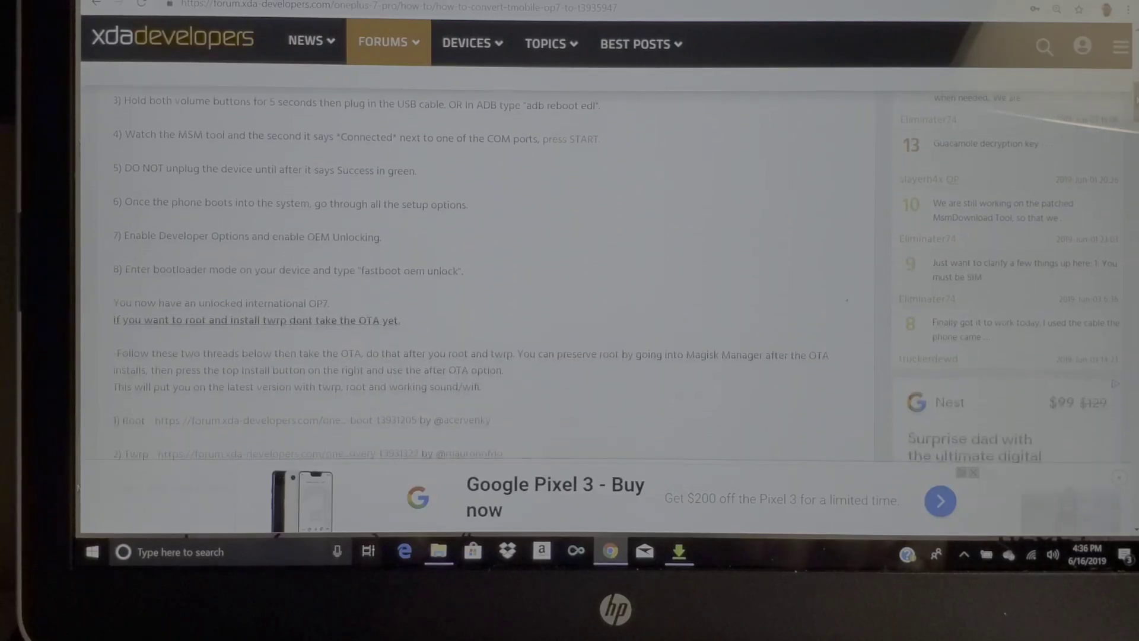
scroll("down", 3)
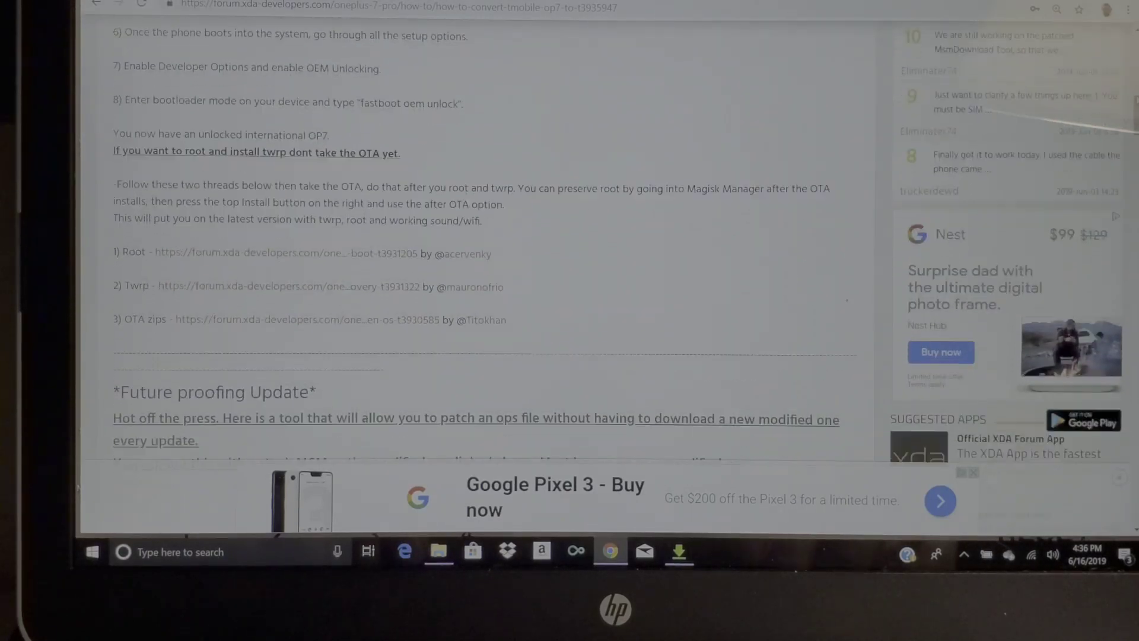
scroll("down", 3)
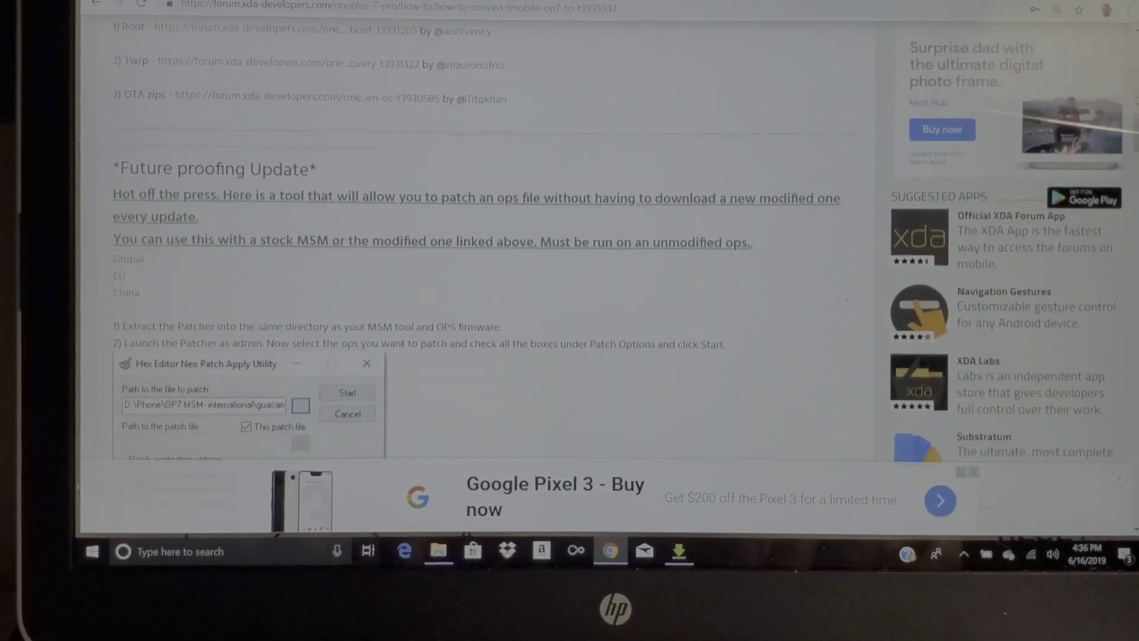